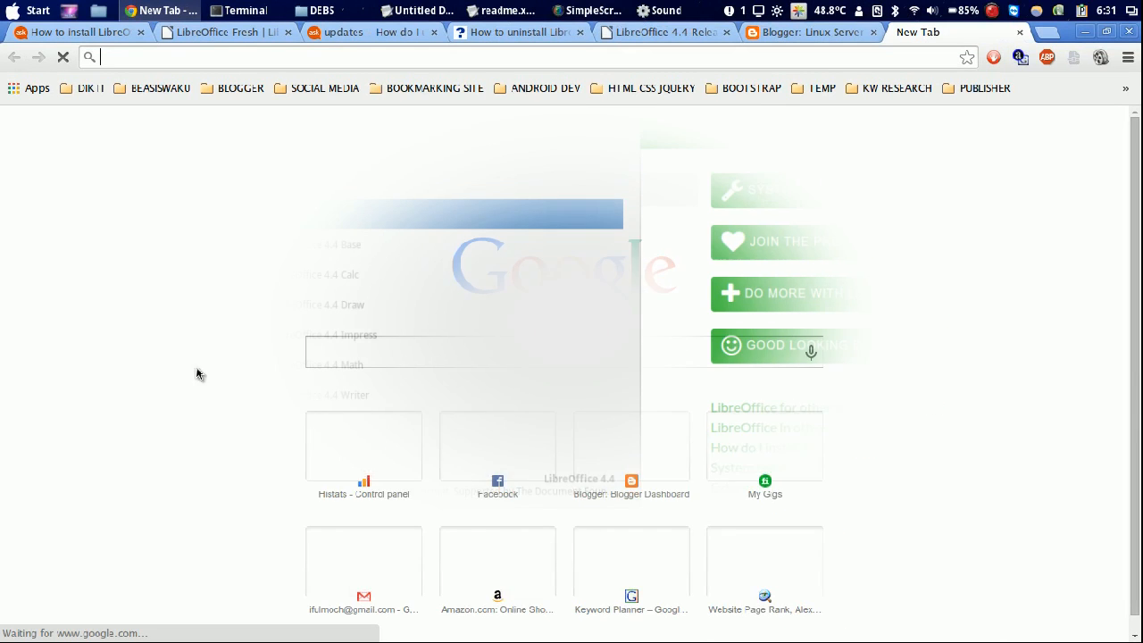
Switch from Chrome to the LibreOffice Start Center via the taskbar.
click(33, 11)
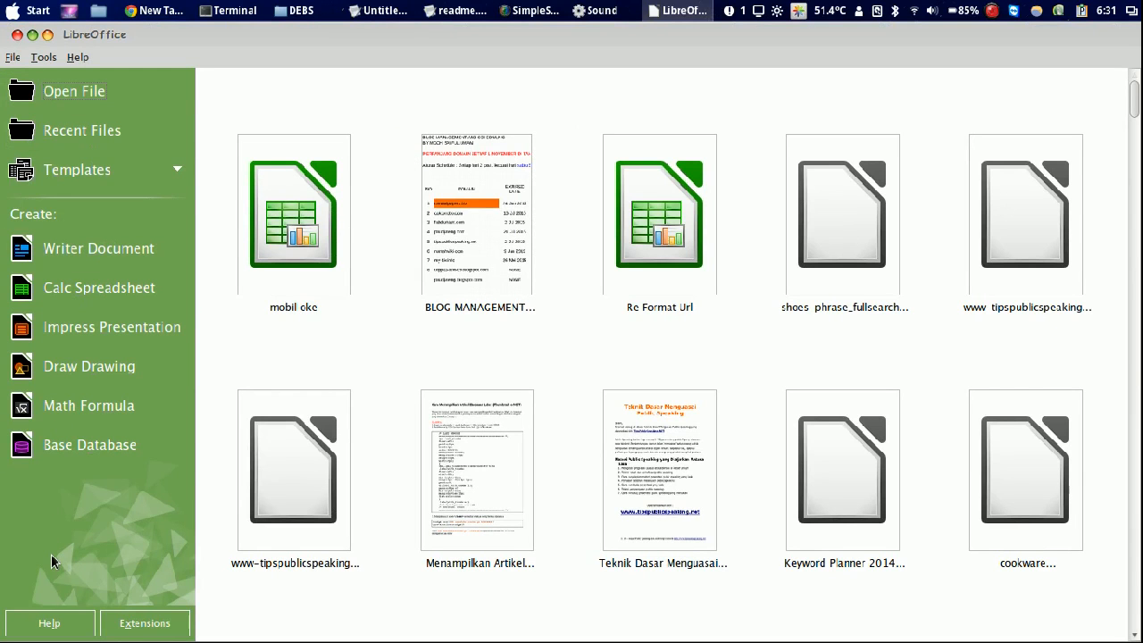
mouse_move(105, 554)
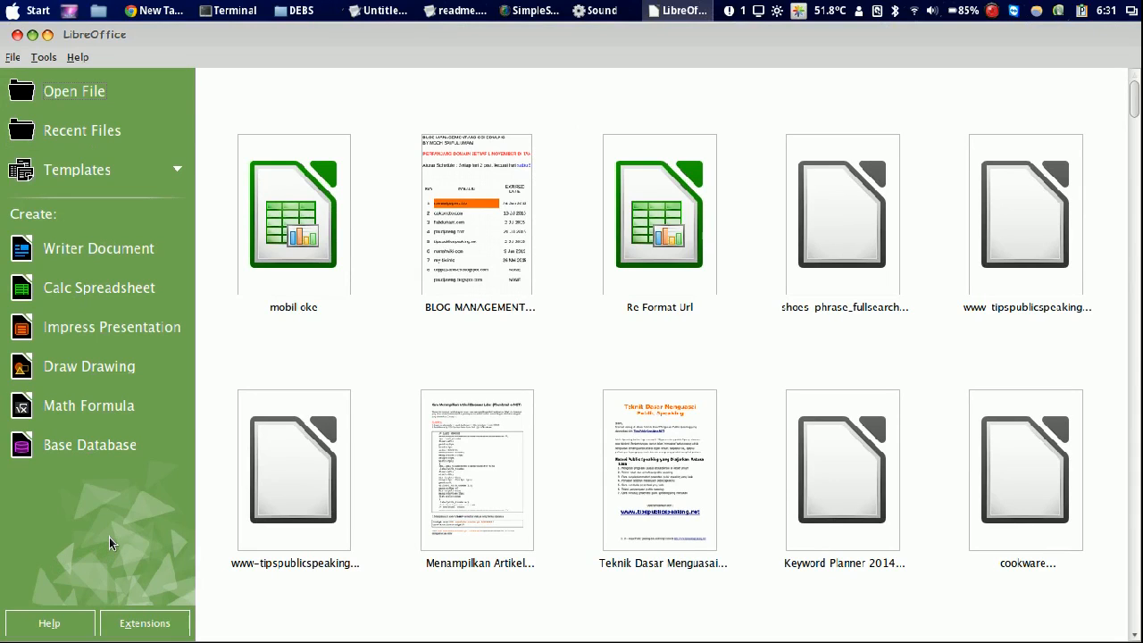
Show the About LibreOffice dialog with version 4.4.0.3 from the Help menu.
click(78, 55)
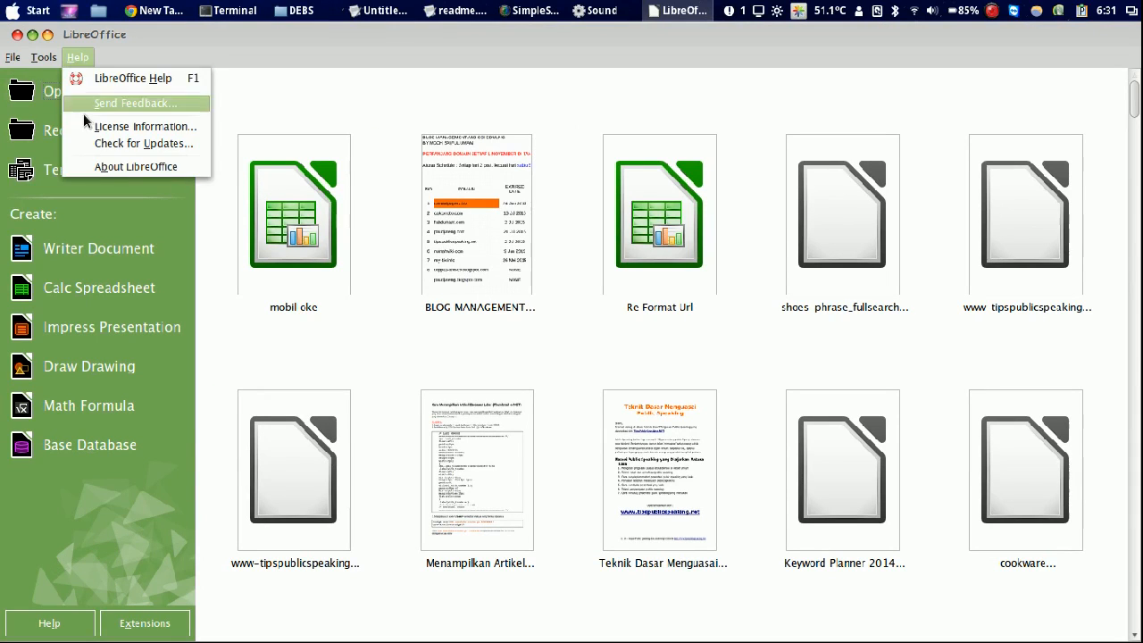
click(136, 166)
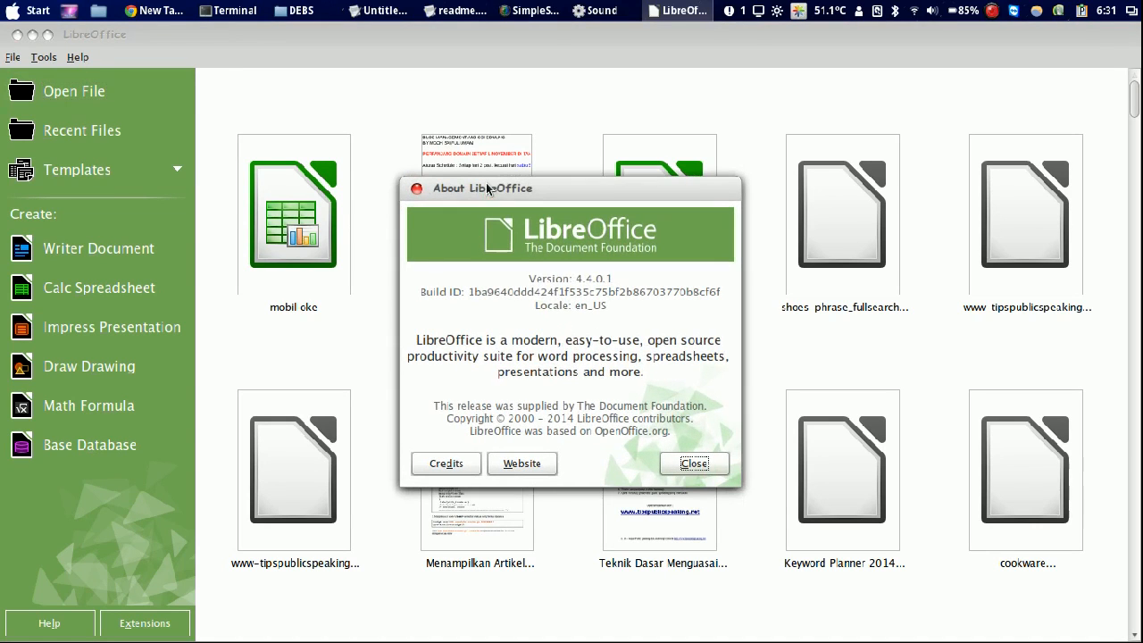
double_click(547, 278)
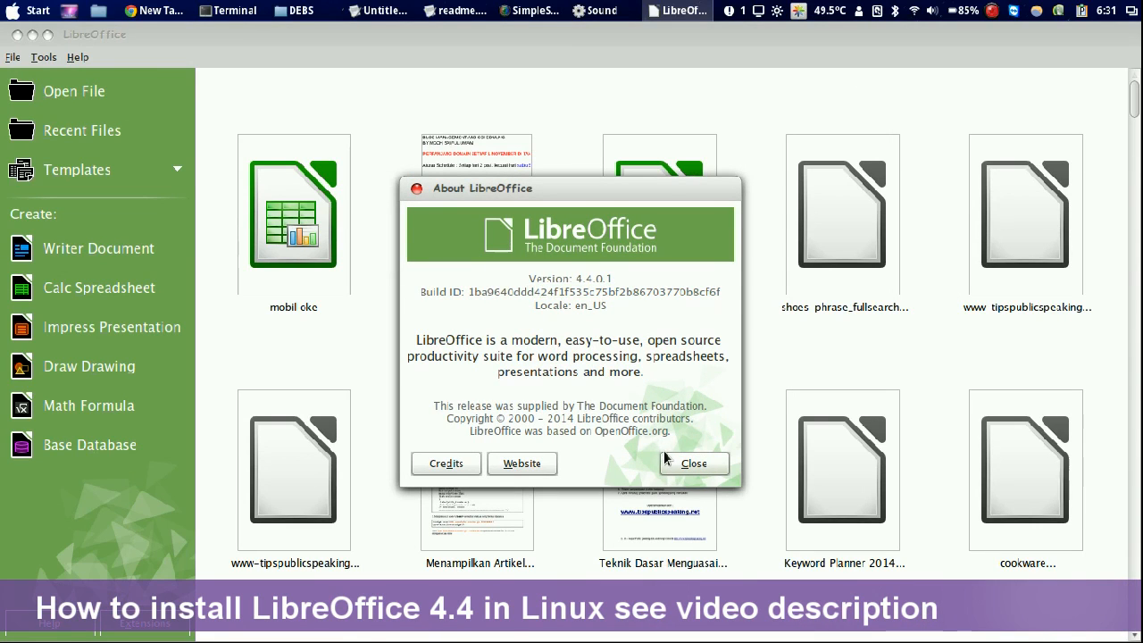
Close the About dialog to return to the Start Center.
click(693, 462)
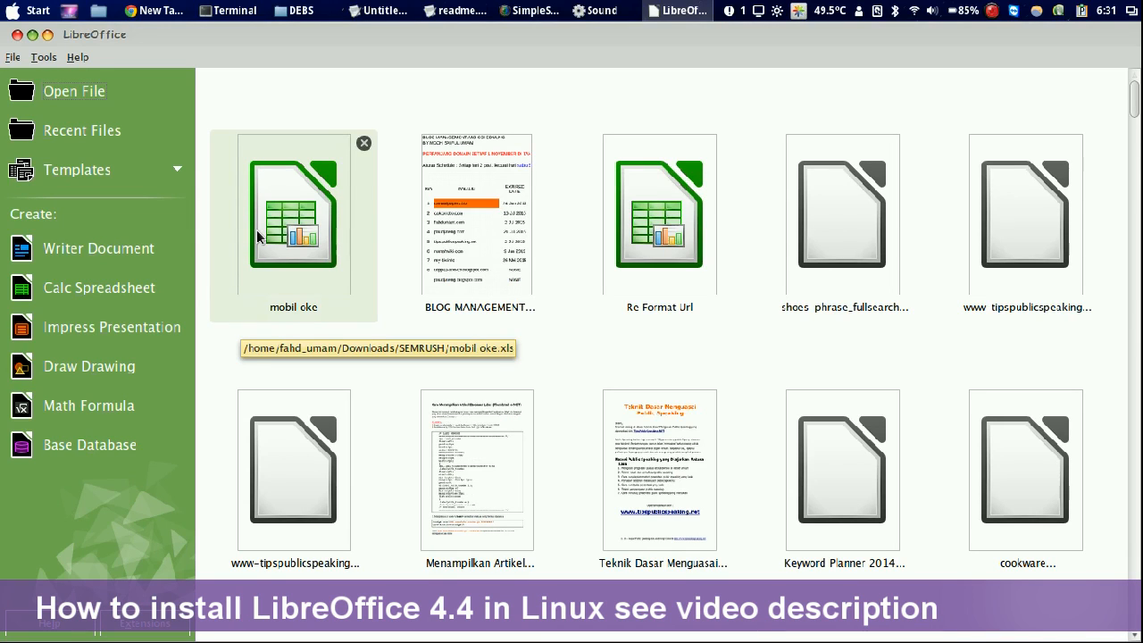
mouse_move(246, 361)
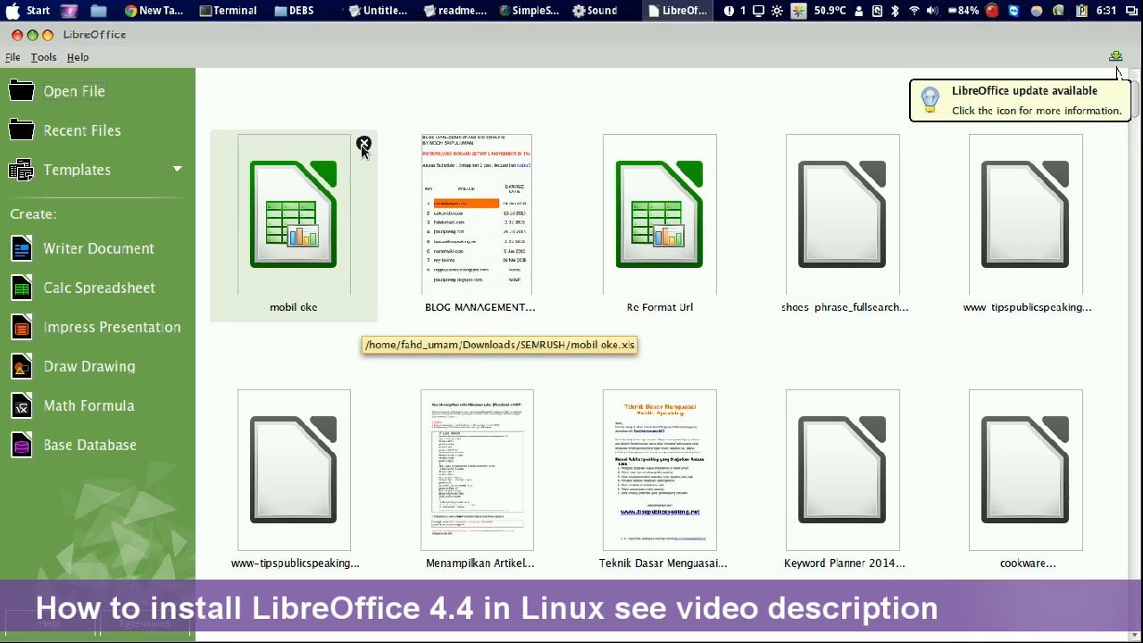
mouse_move(365, 143)
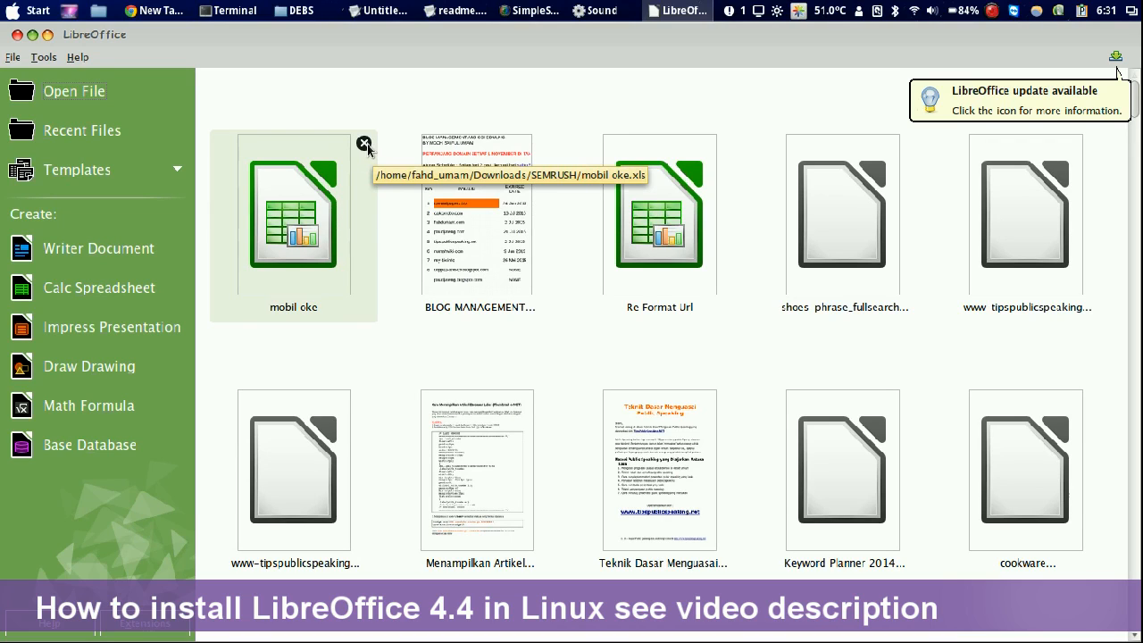
mouse_move(367, 118)
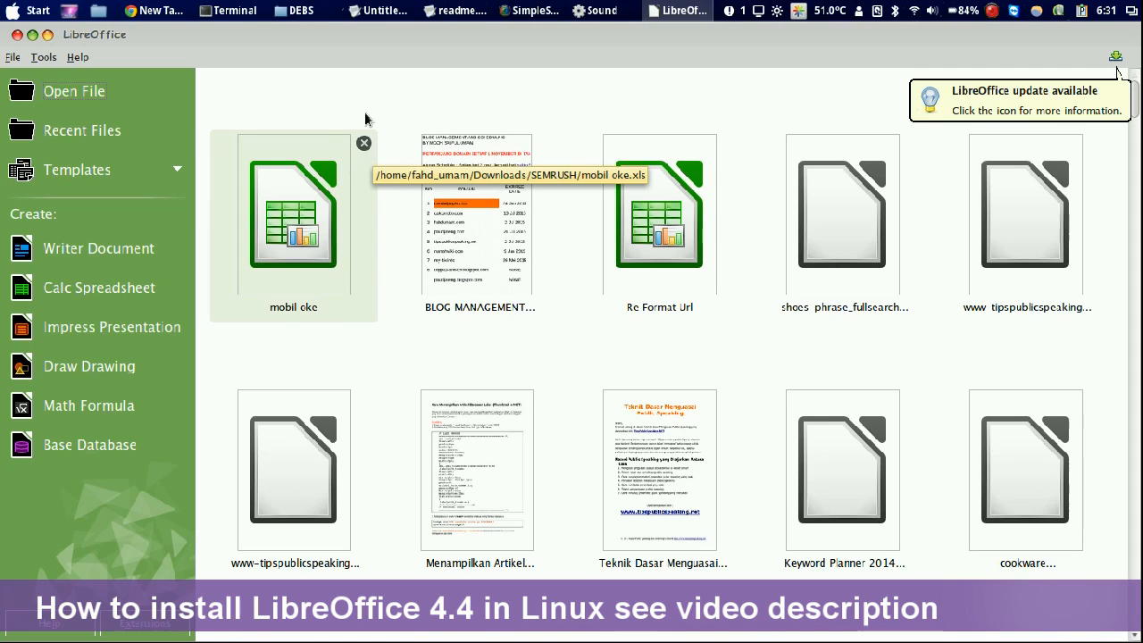
mouse_move(447, 62)
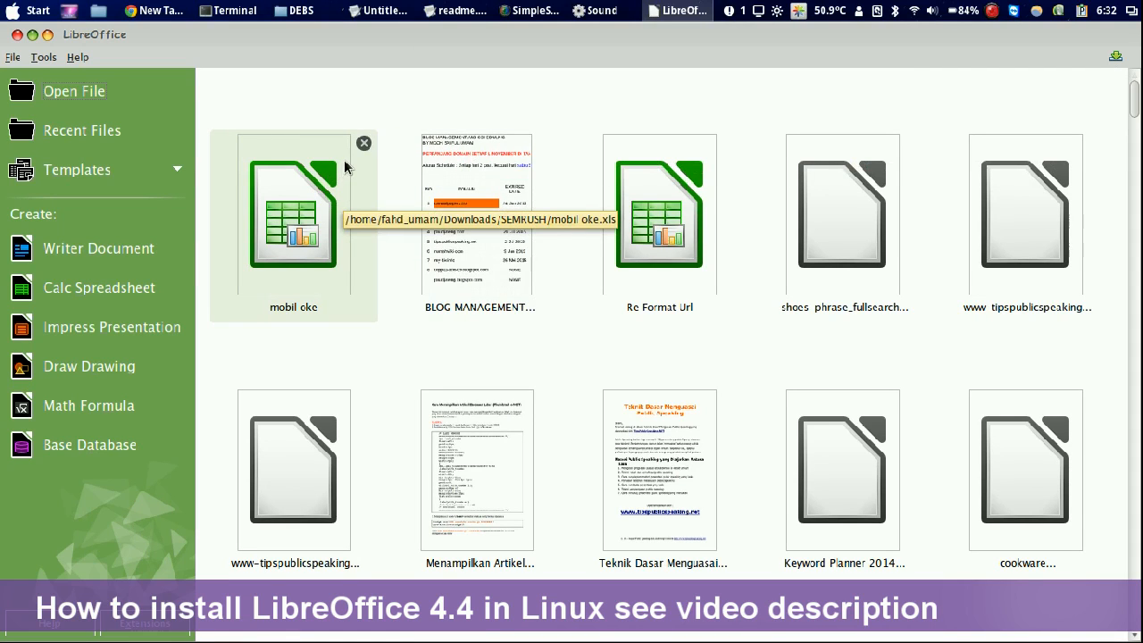
mouse_move(358, 154)
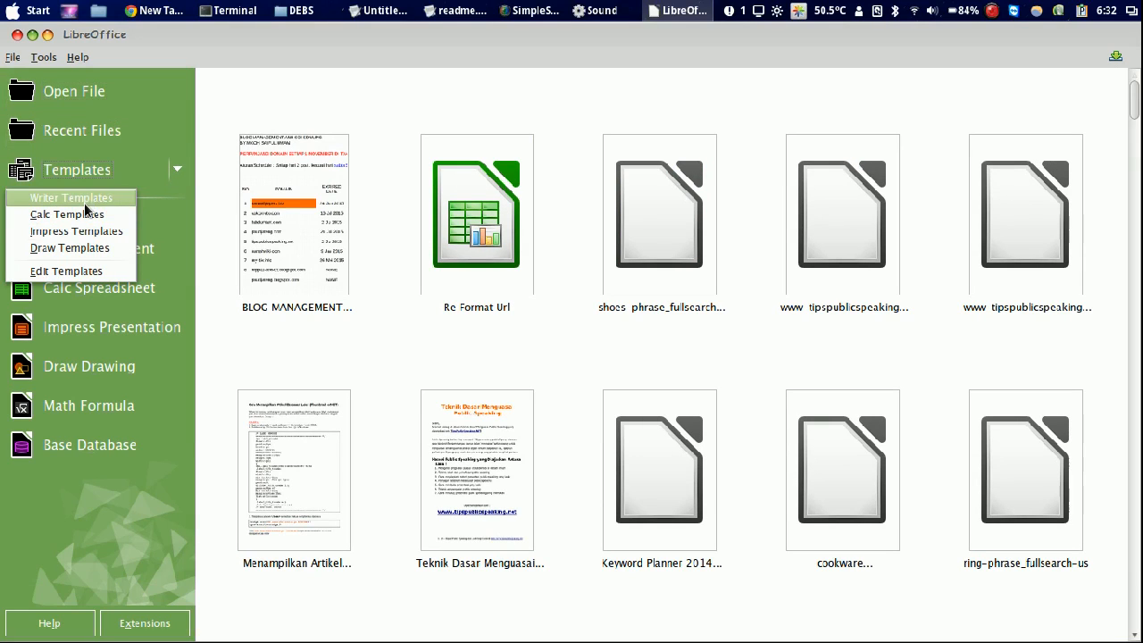
click(77, 170)
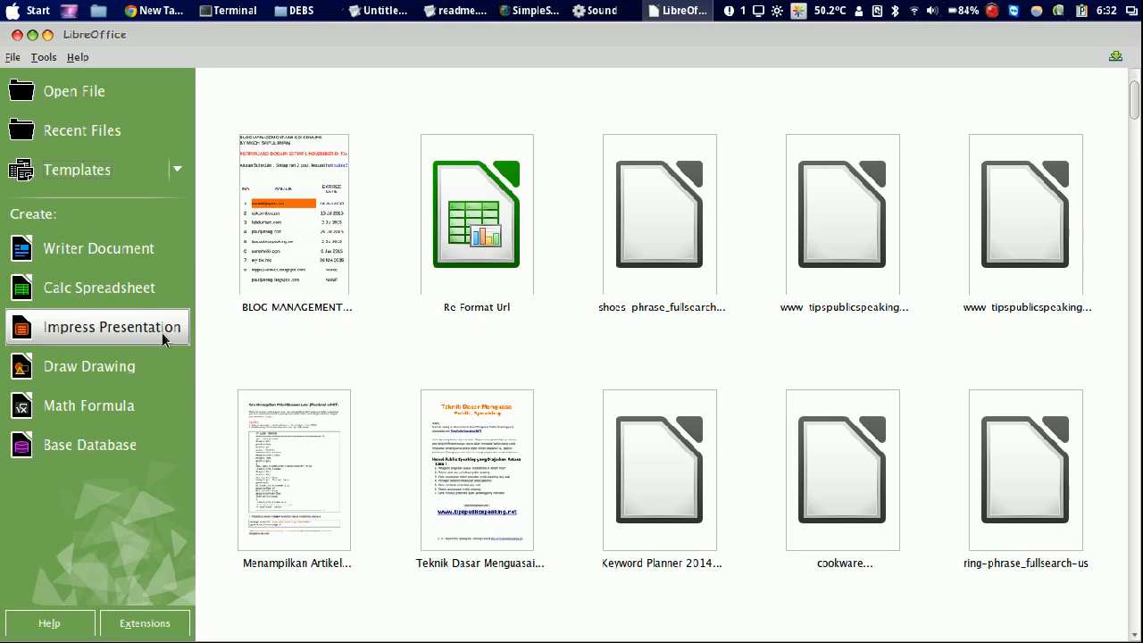
mouse_move(89, 445)
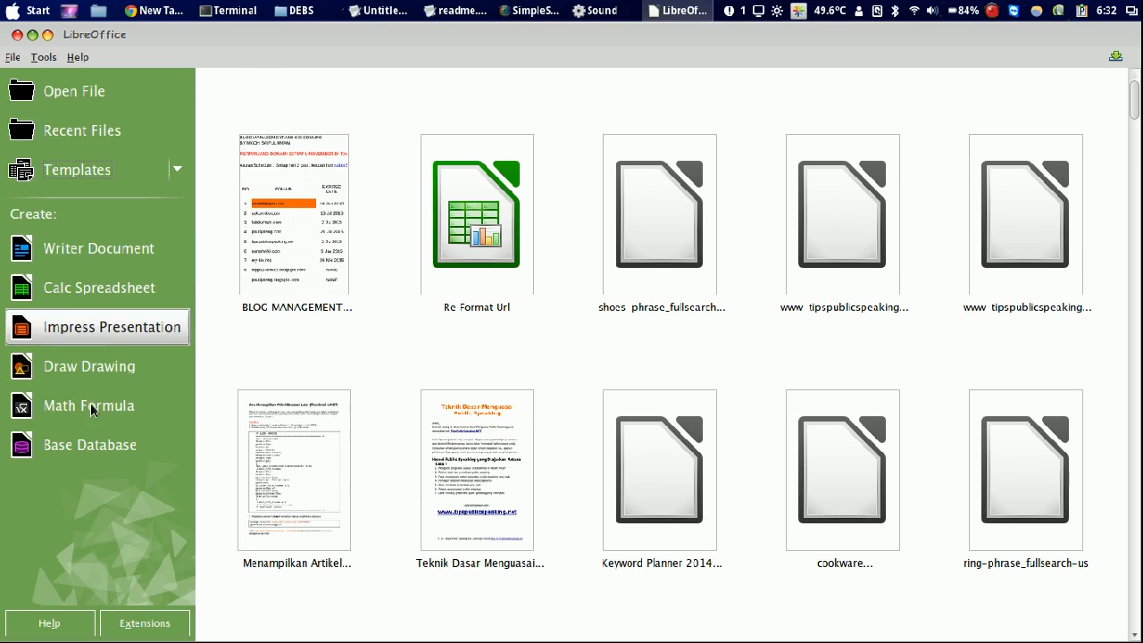
mouse_move(71, 278)
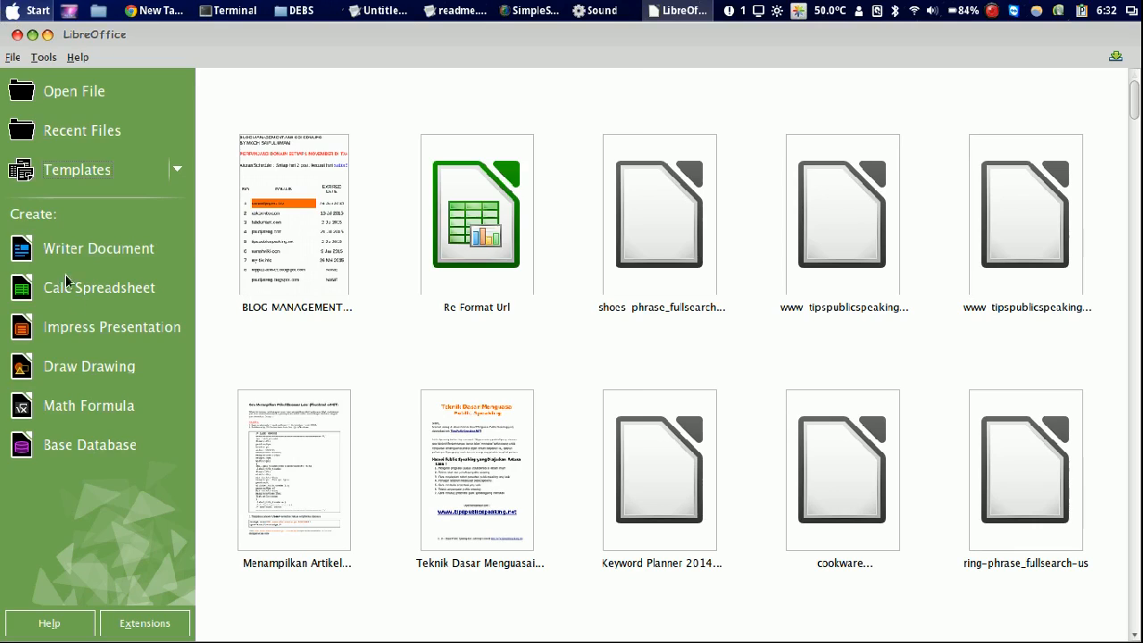
click(29, 11)
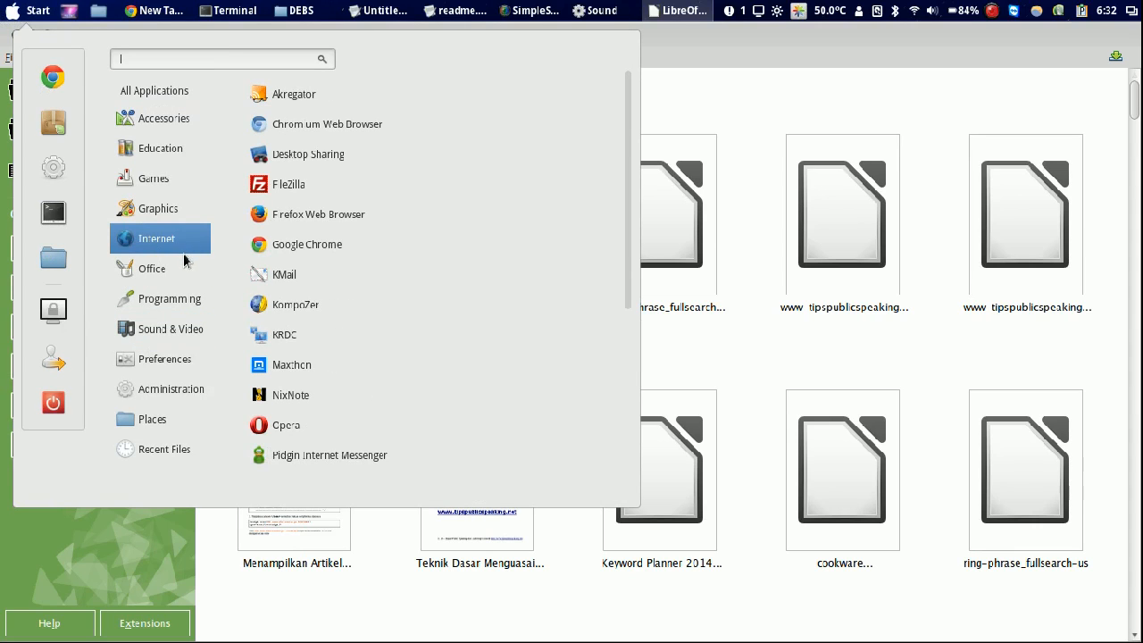
click(152, 267)
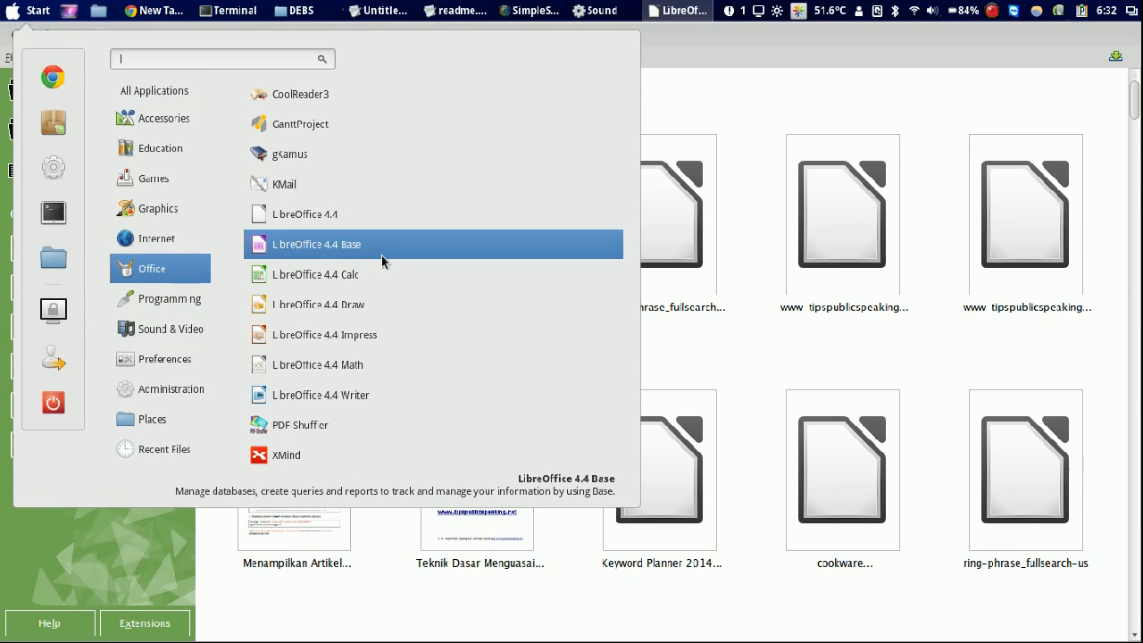
mouse_move(396, 365)
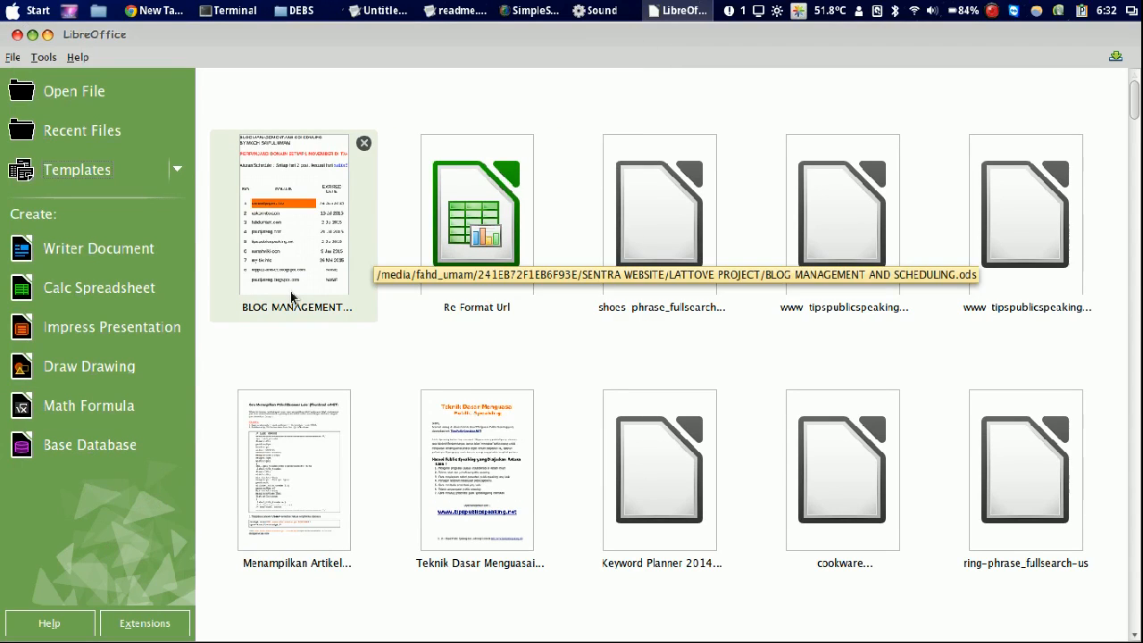
mouse_move(307, 295)
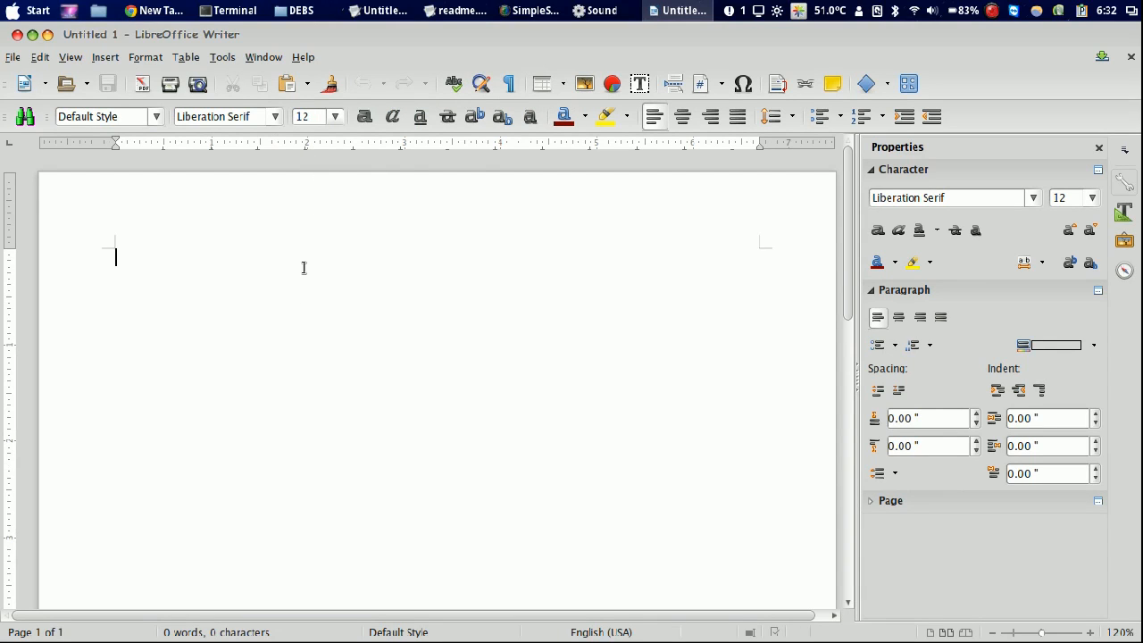
mouse_move(288, 179)
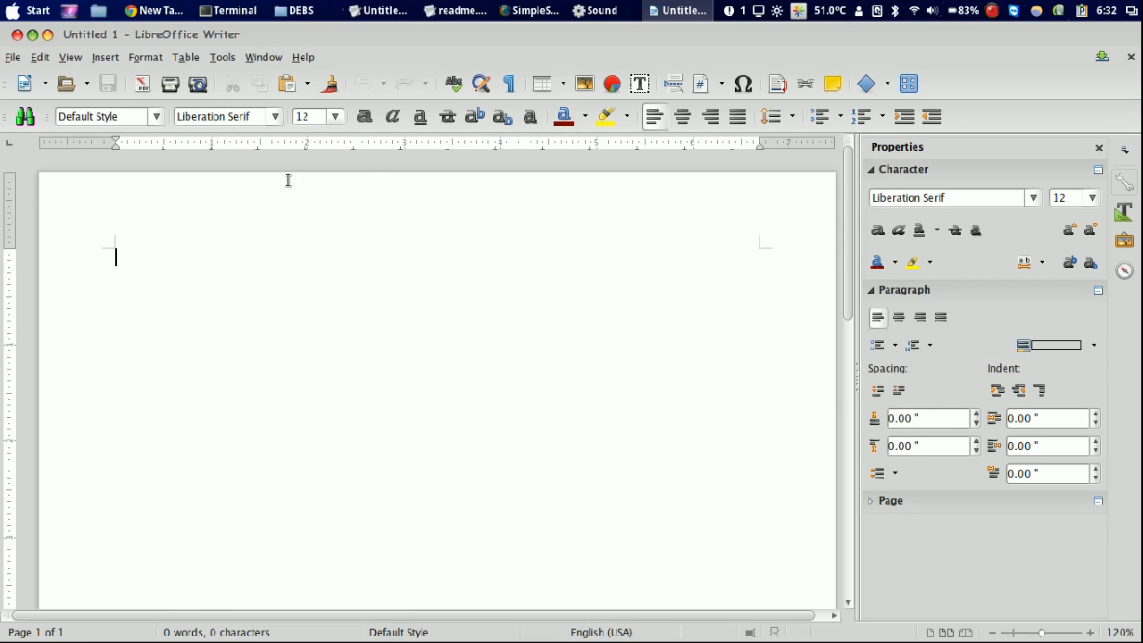
mouse_move(66, 84)
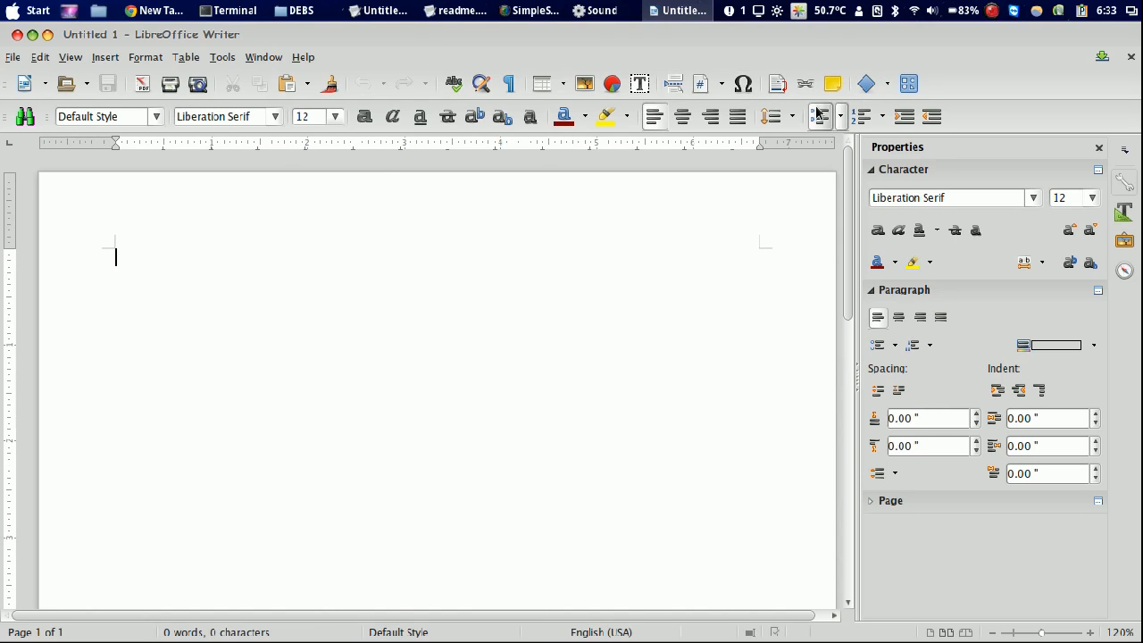
mouse_move(771, 116)
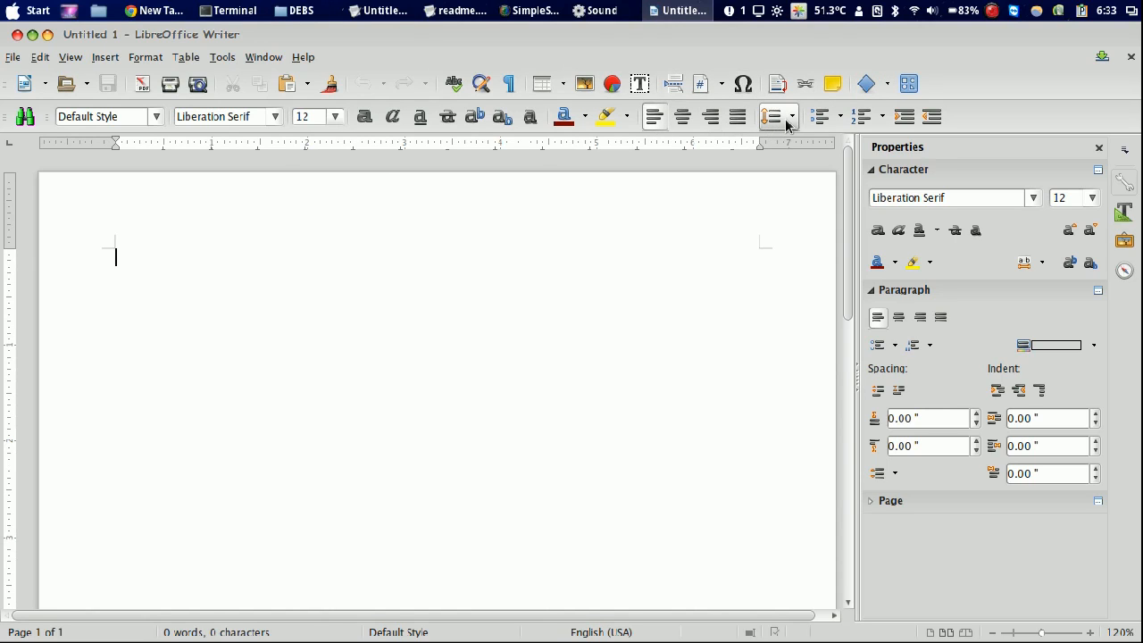
Show the Line Spacing choices in the new Writer document and dismiss them unchanged.
click(791, 117)
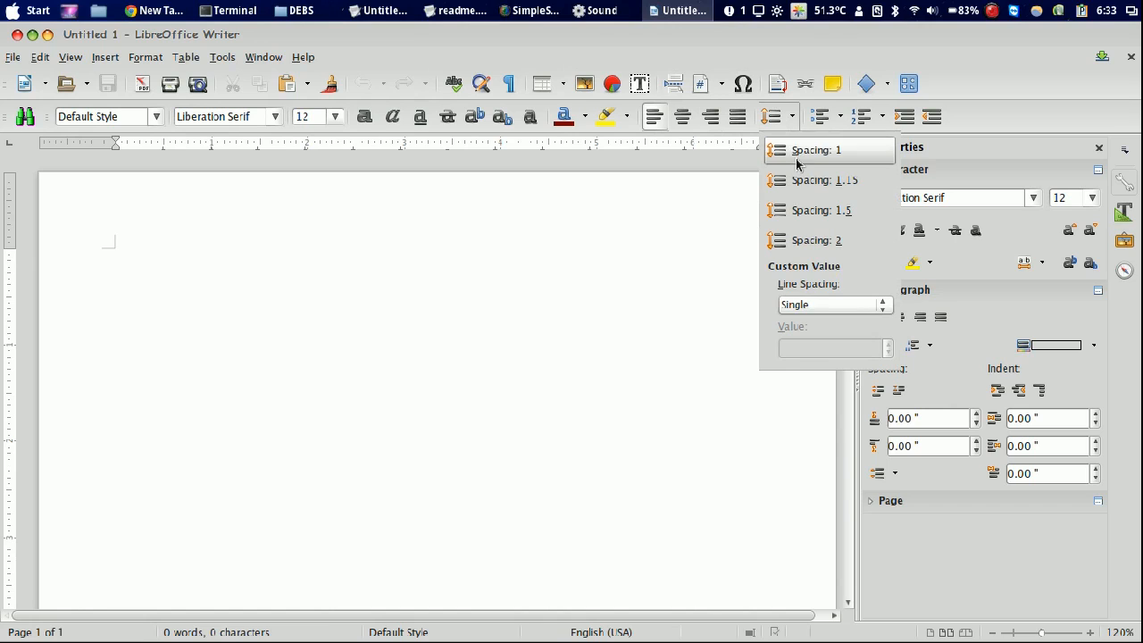
mouse_move(795, 179)
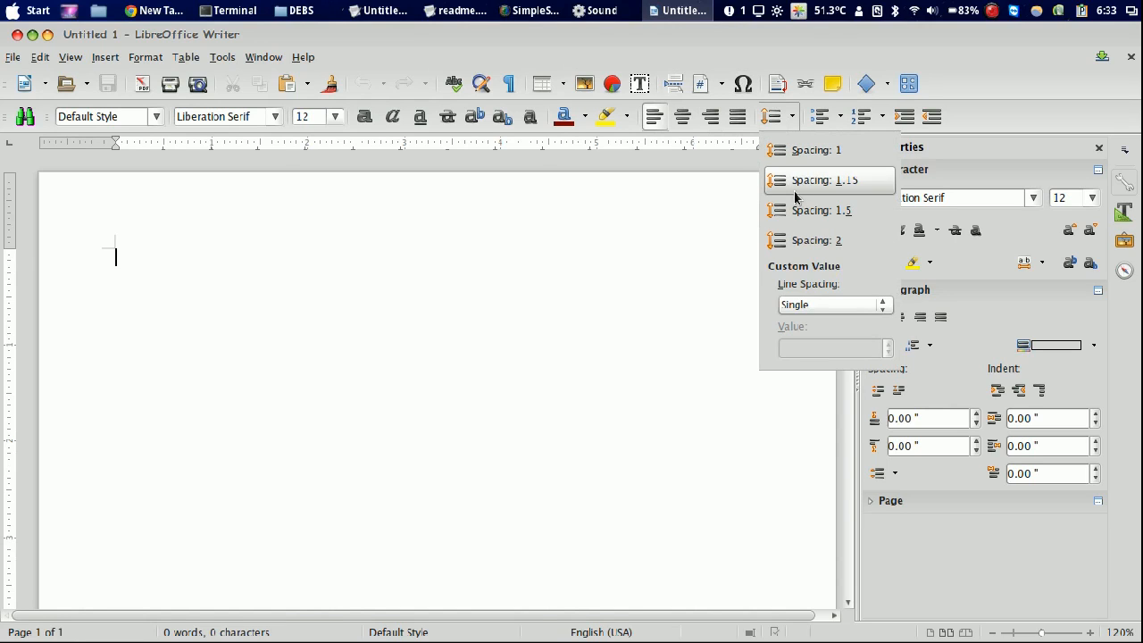
mouse_move(450, 308)
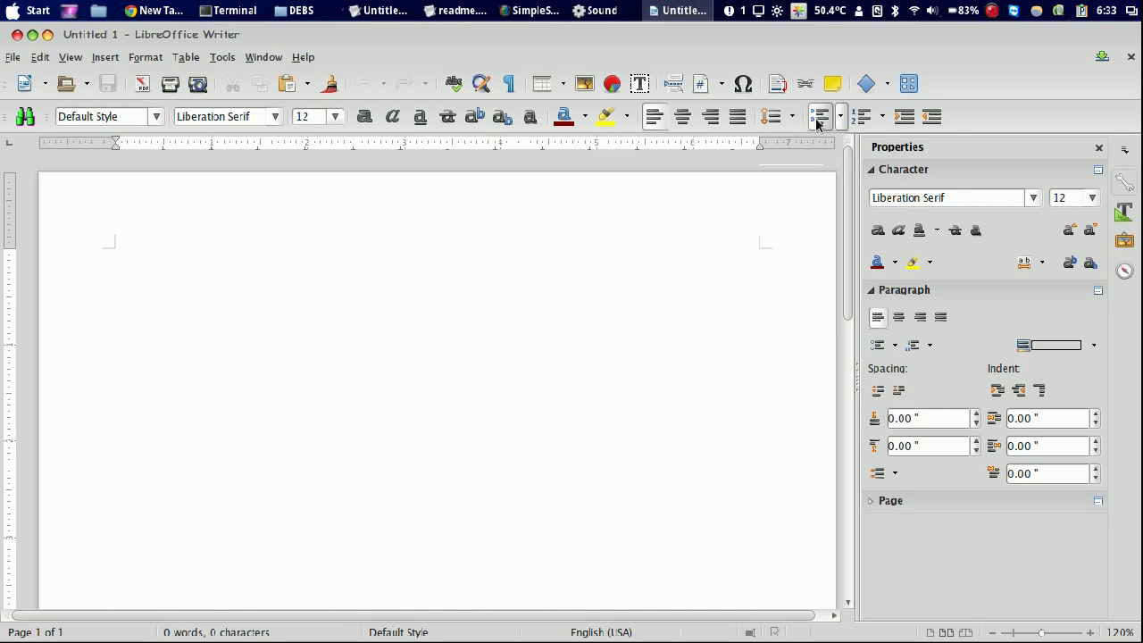
click(836, 116)
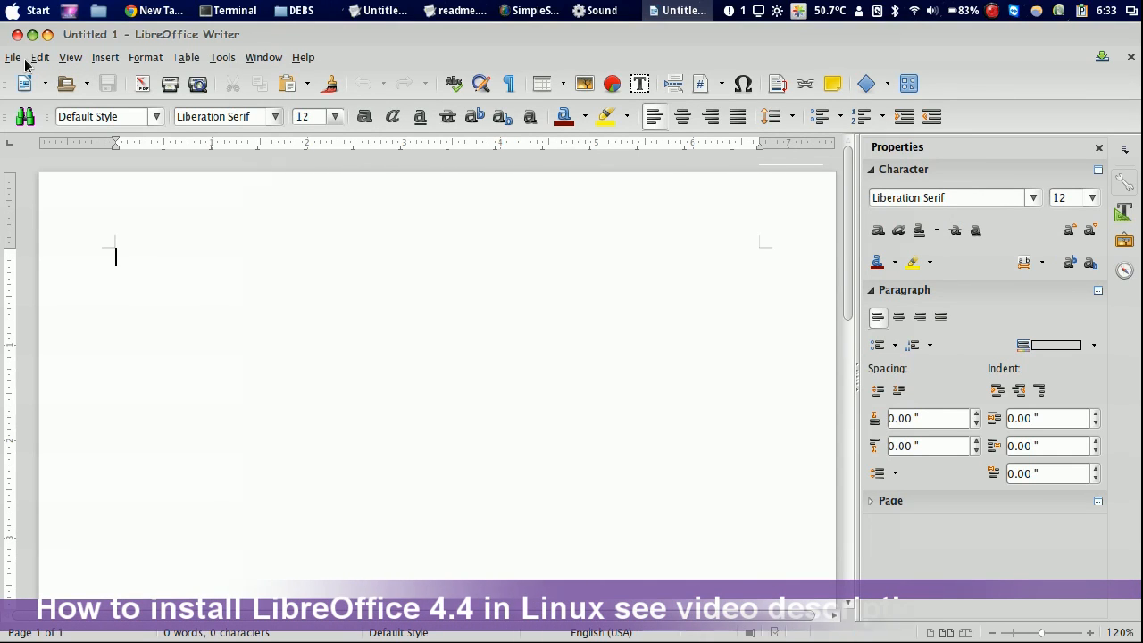
click(155, 116)
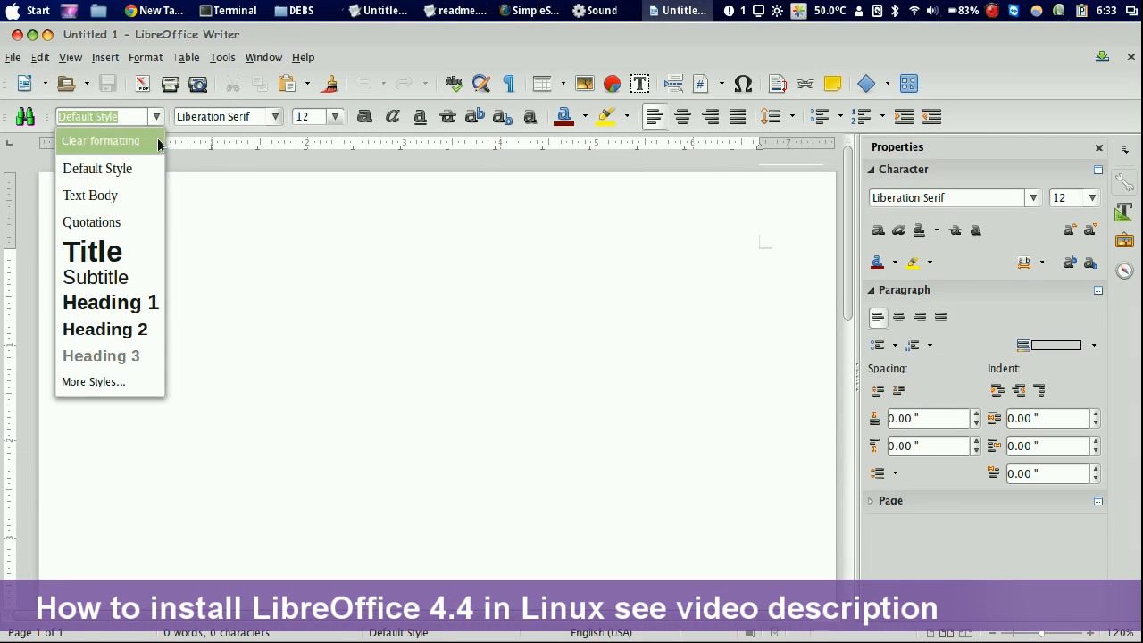
mouse_move(96, 168)
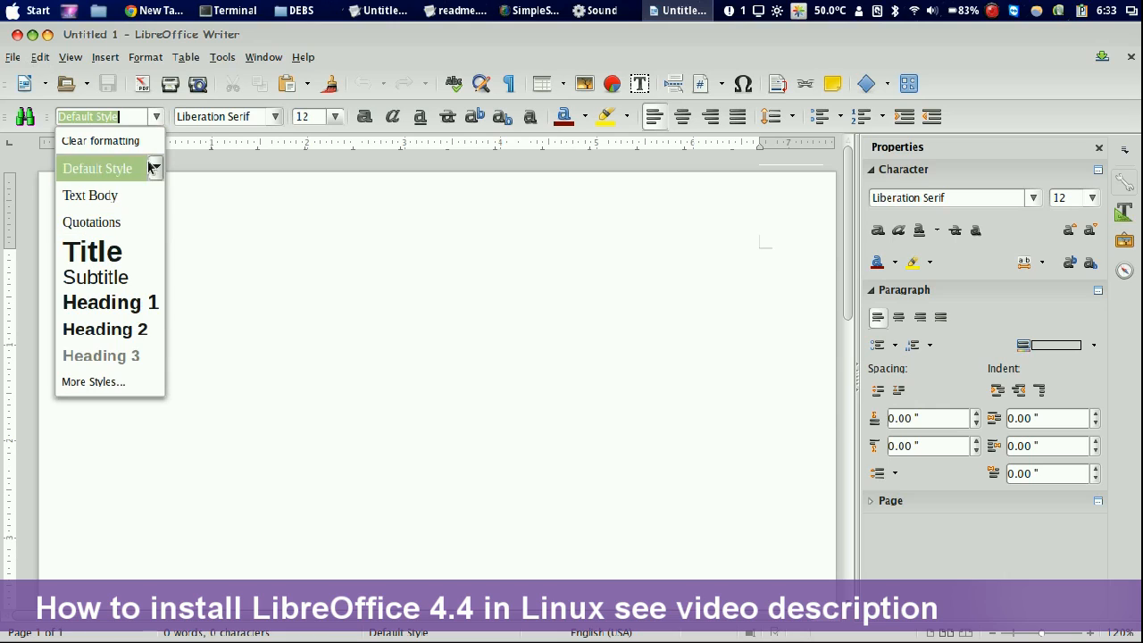
click(154, 167)
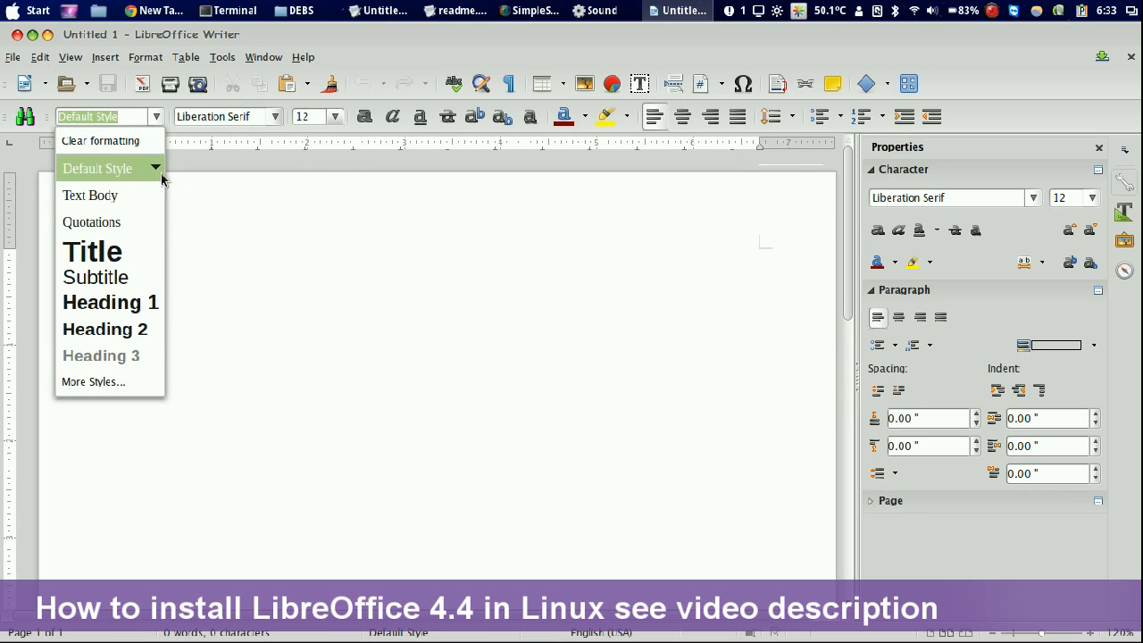
mouse_move(91, 221)
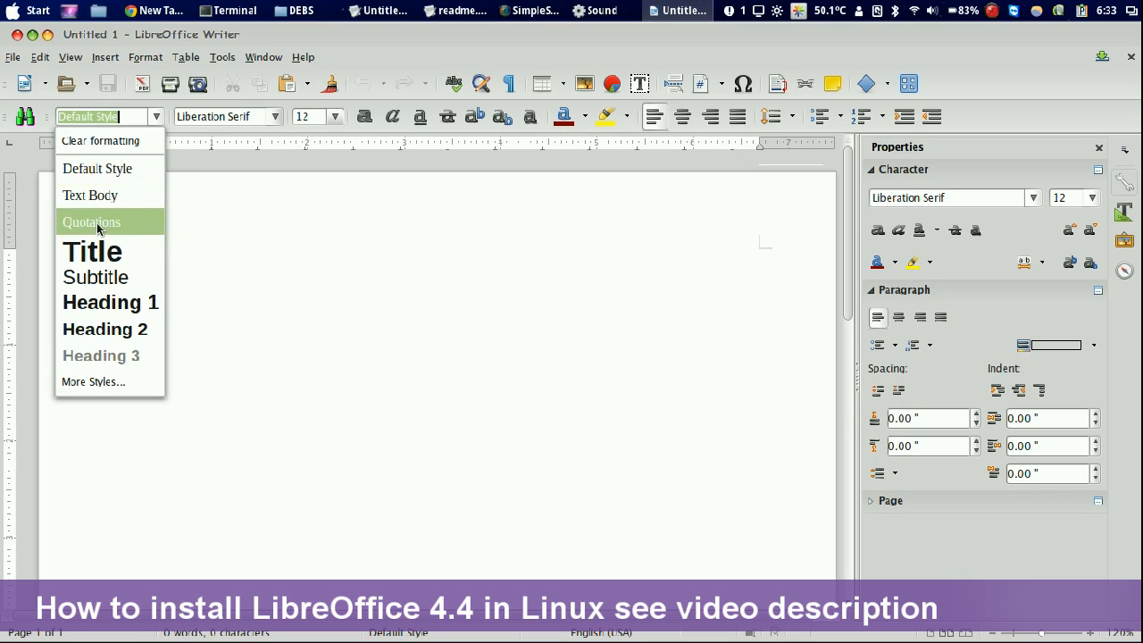
mouse_move(139, 252)
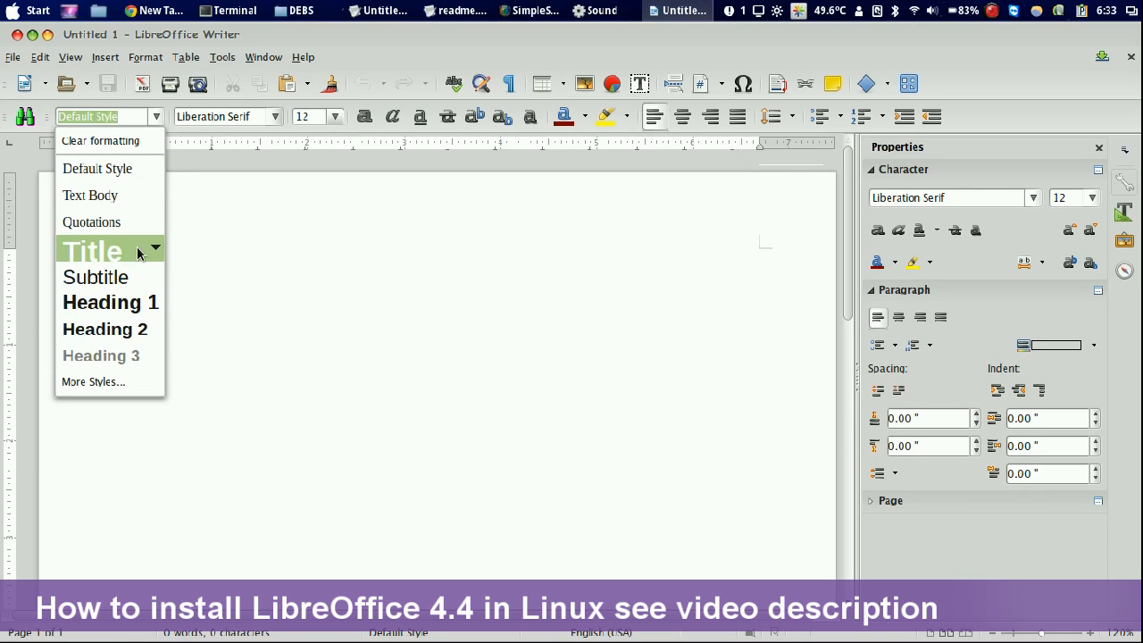
mouse_move(104, 302)
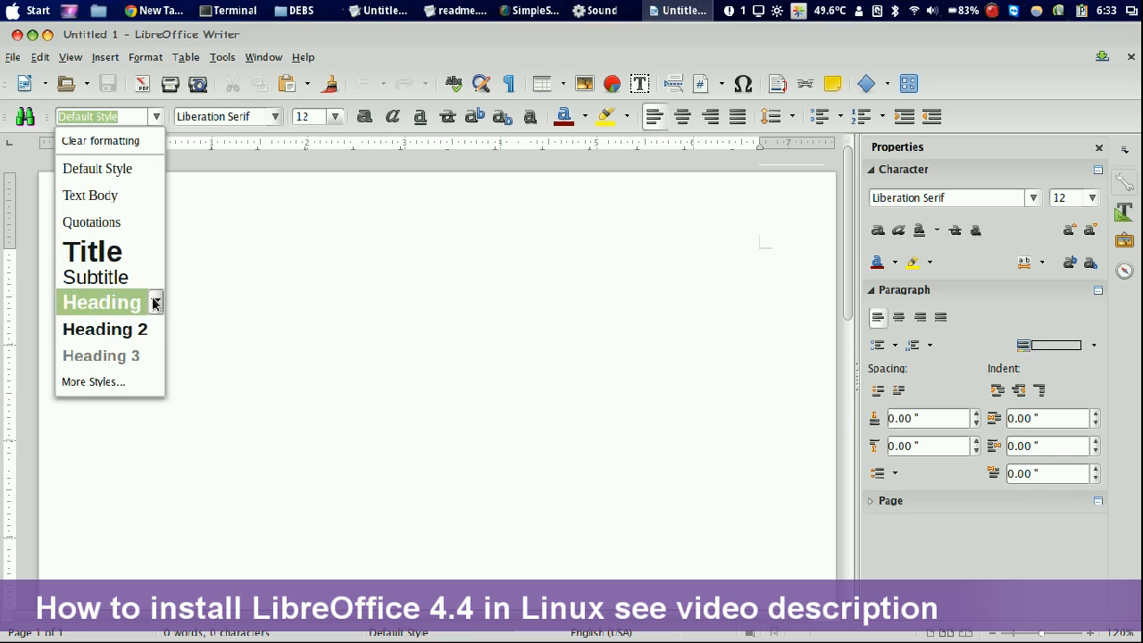
click(153, 302)
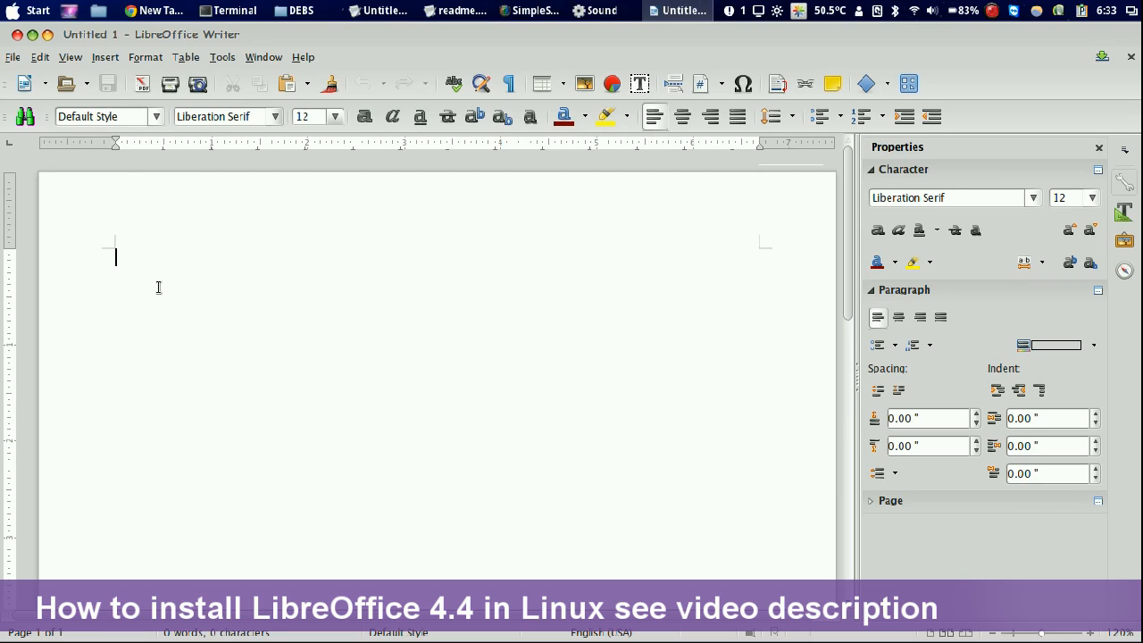
mouse_move(940, 290)
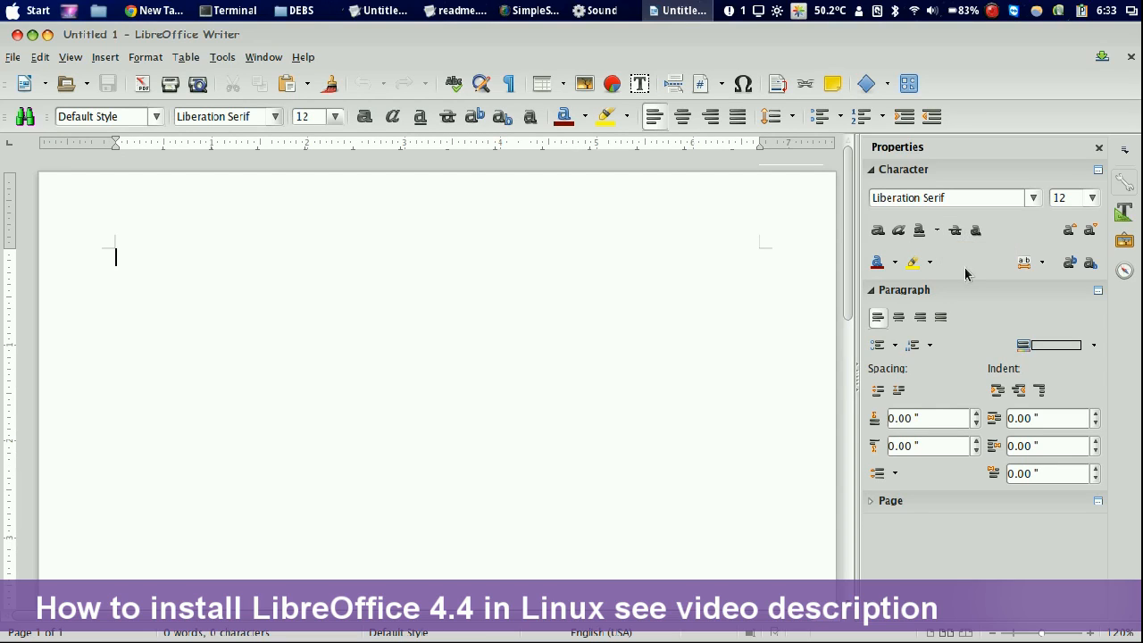
mouse_move(352, 307)
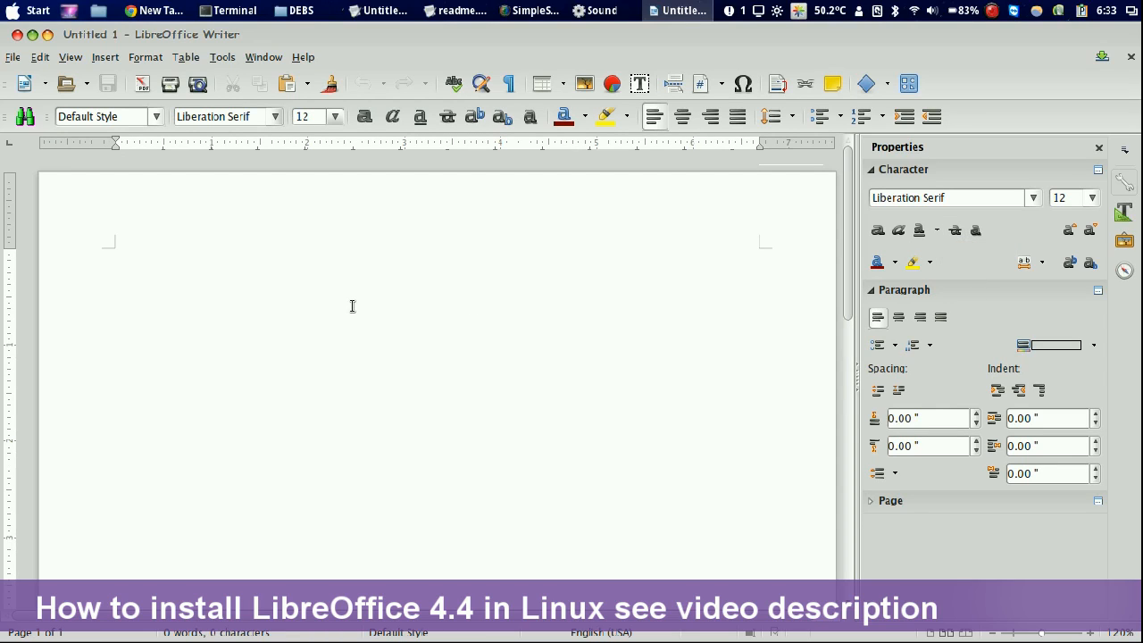
Enter the sentence 'New interface of libre office' at the top of the page.
text(New)
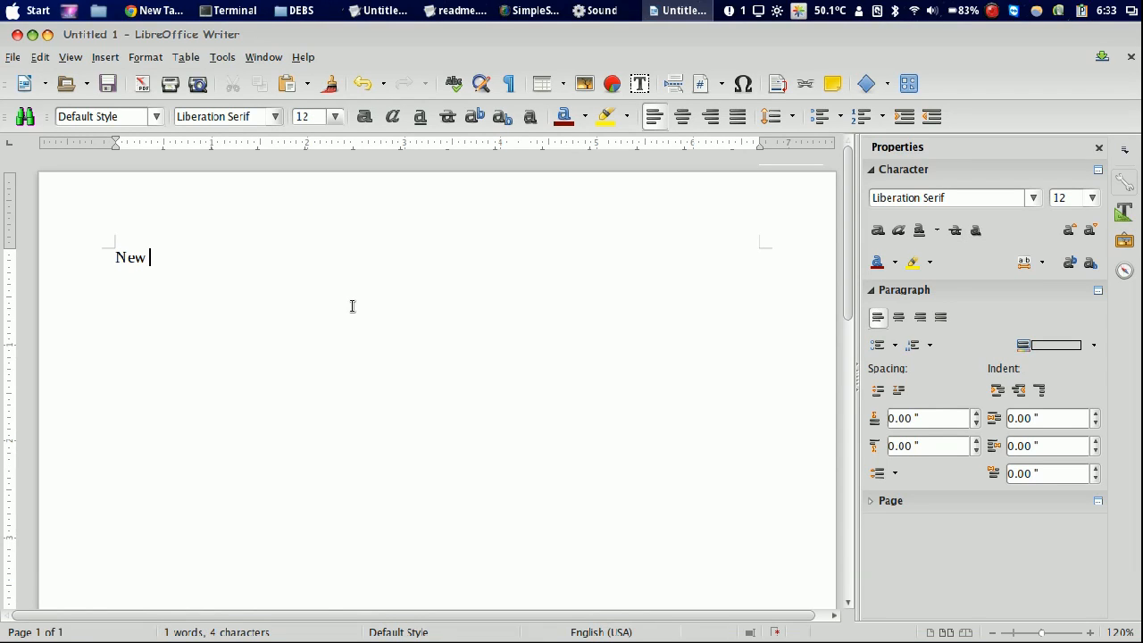
text(inter)
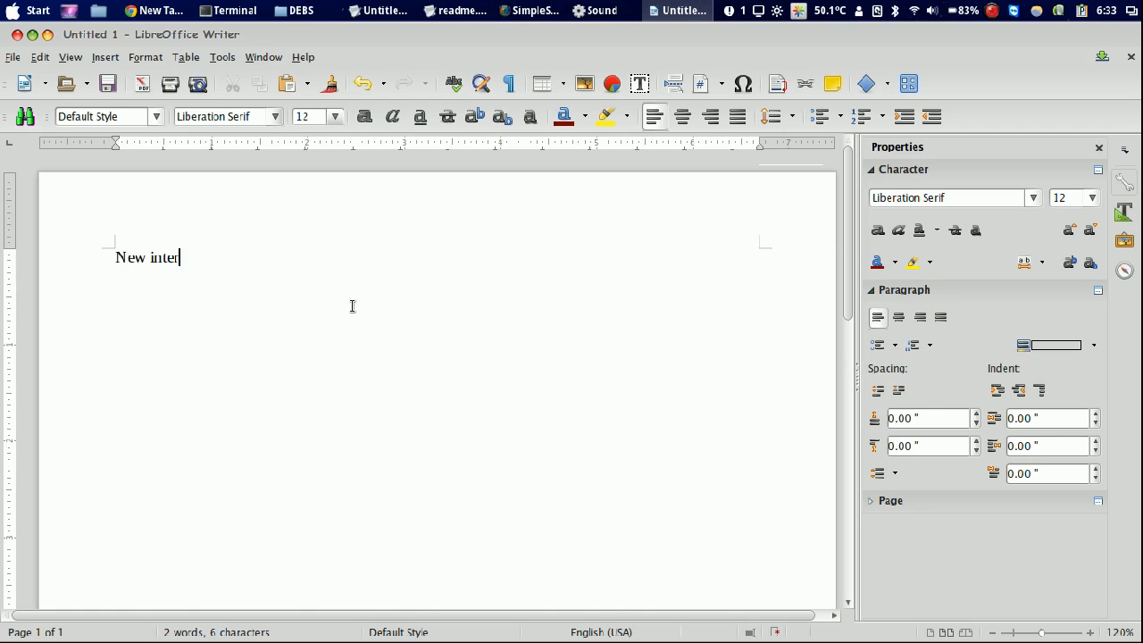
text(face of)
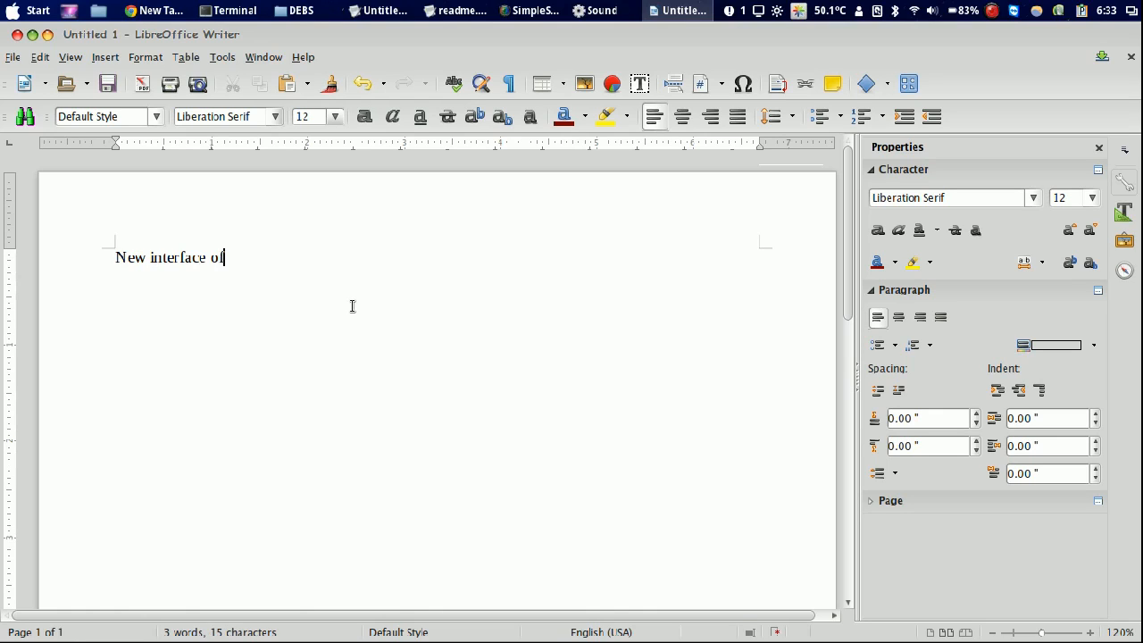
text(libre o)
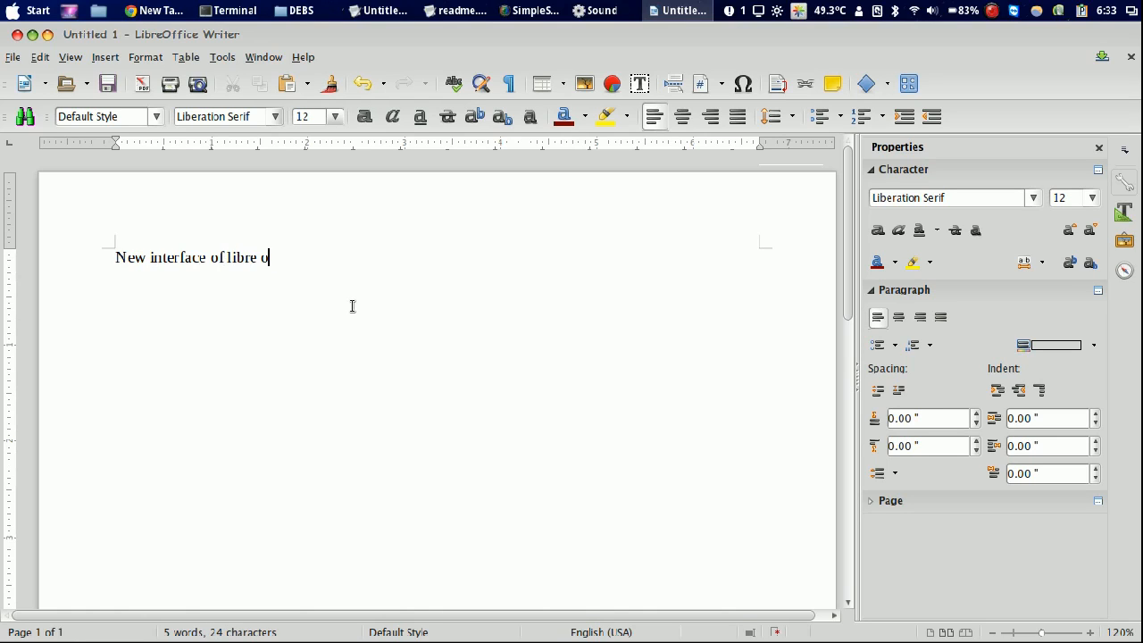
text(ffice)
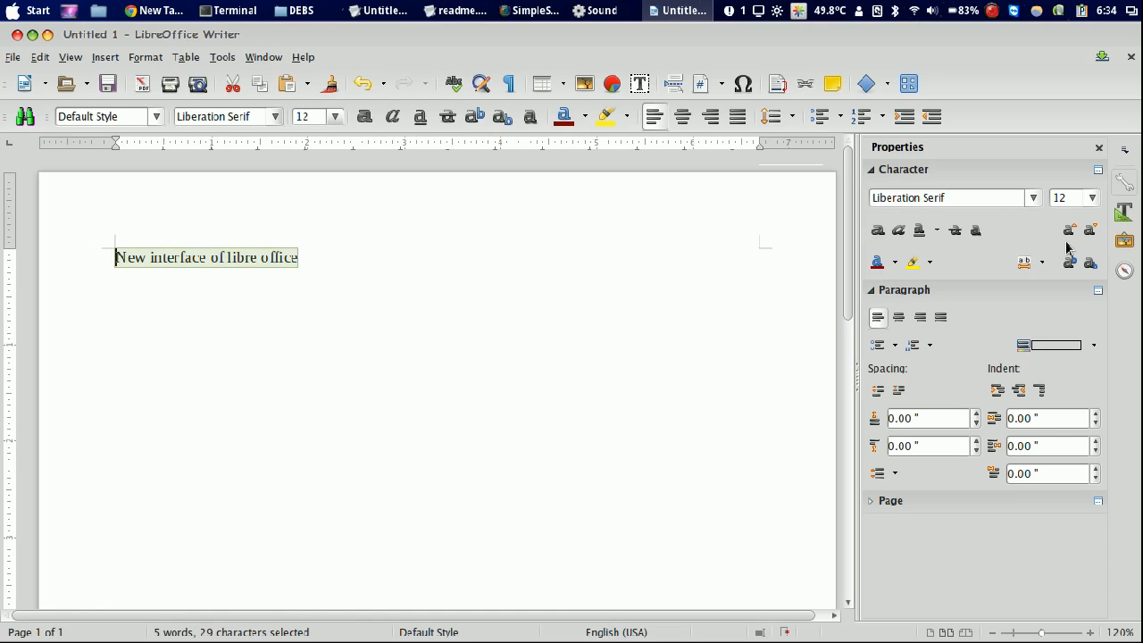
Enlarge the sentence toward 18 pt and select the word 'office'.
click(1068, 229)
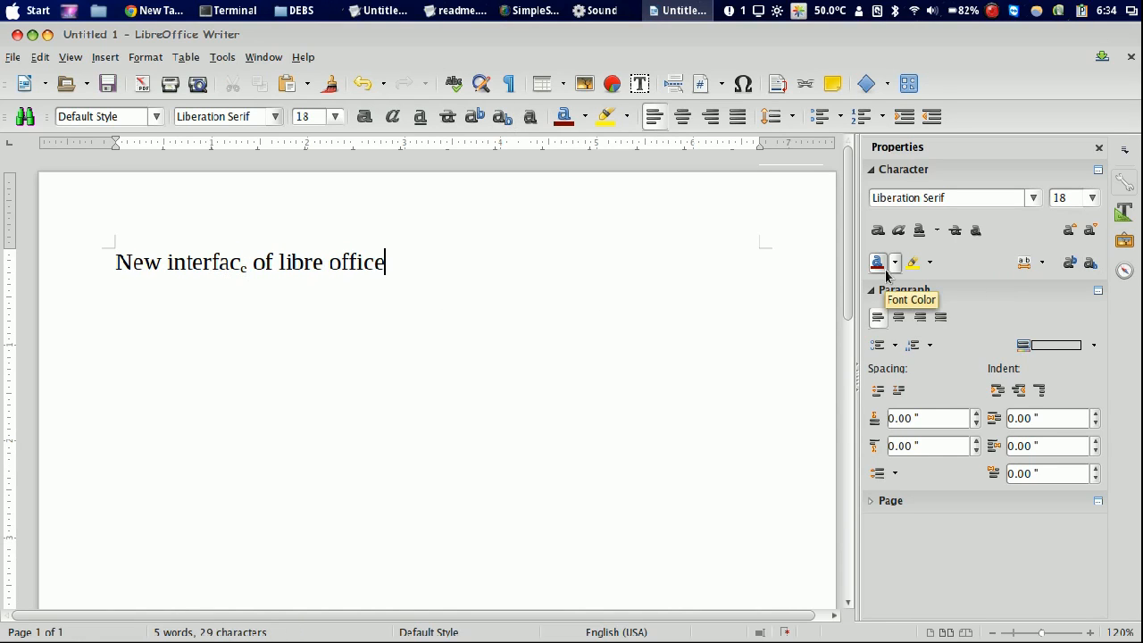
double_click(353, 261)
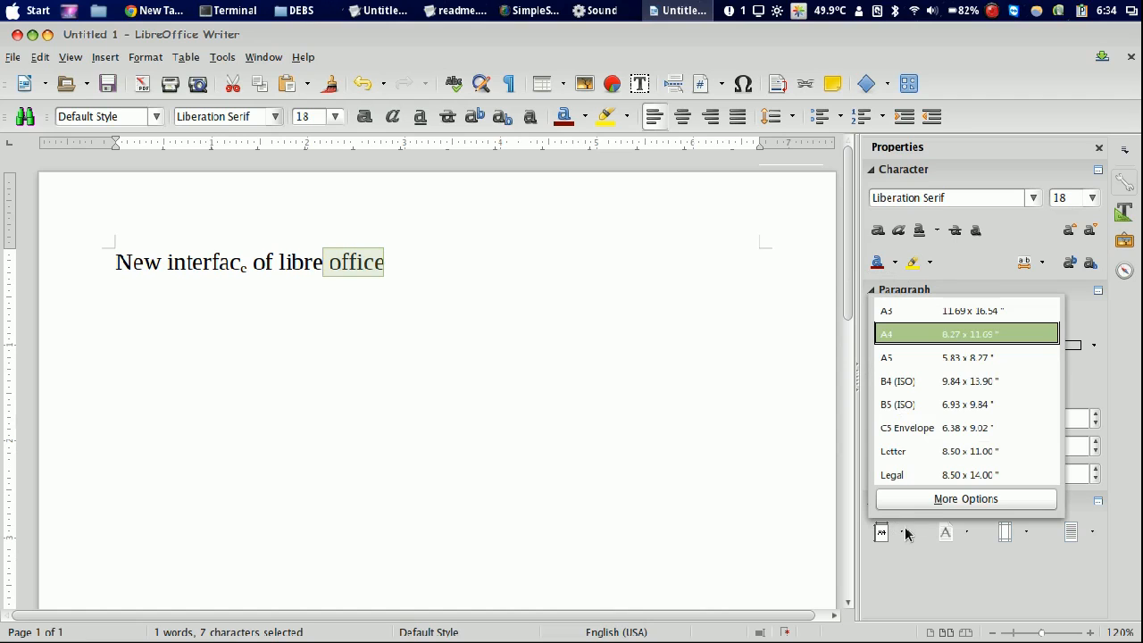
mouse_move(936, 381)
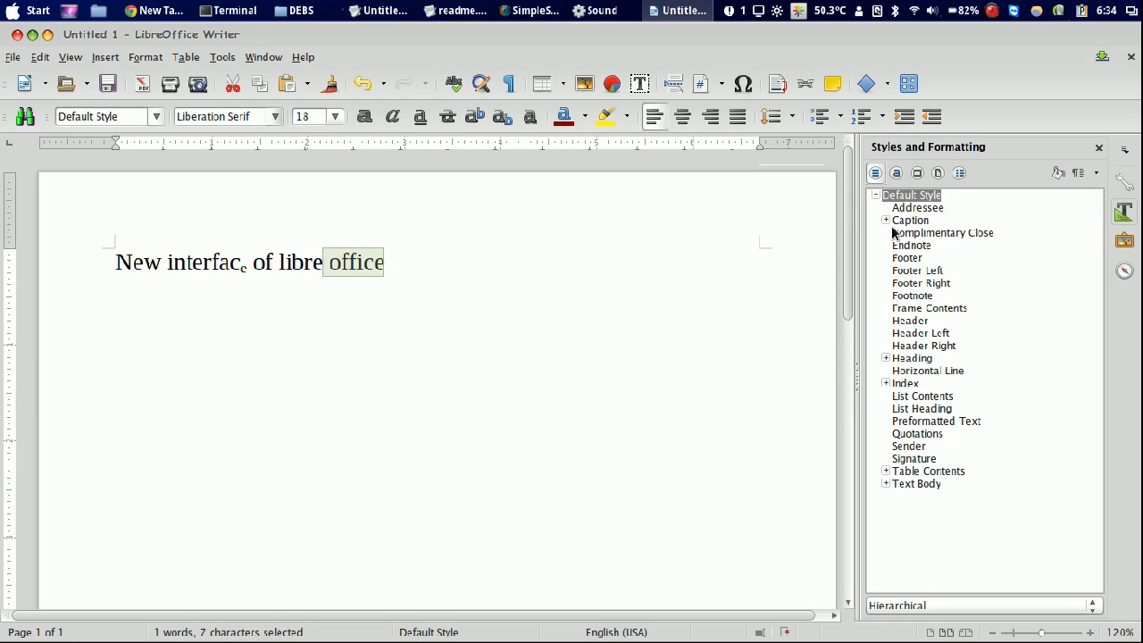
mouse_move(1100, 259)
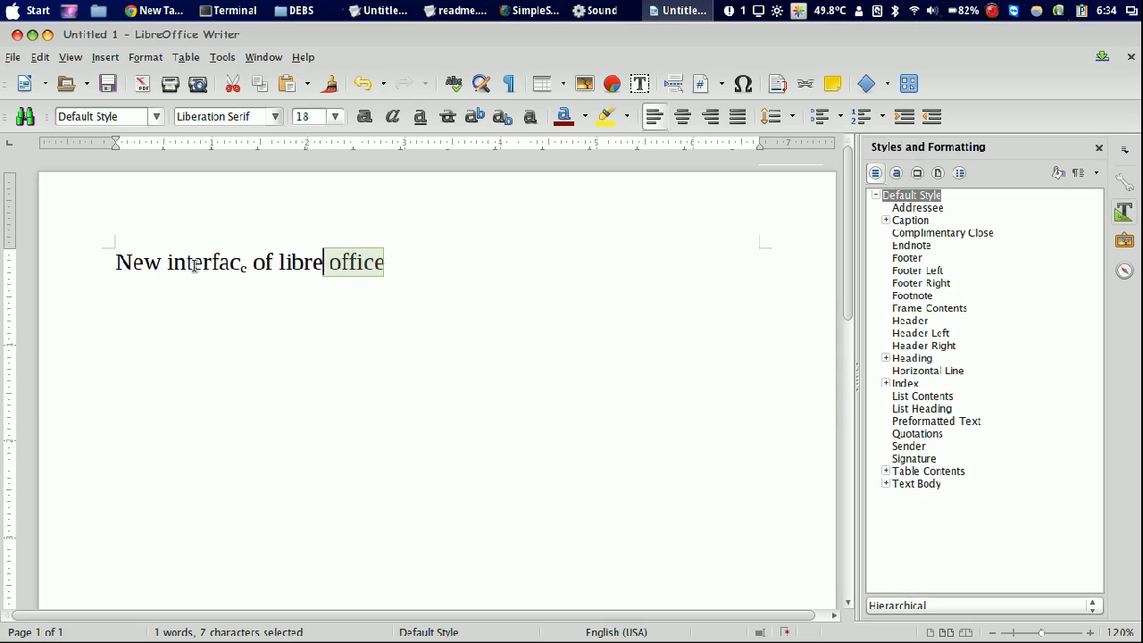
Show the paragraph style choices for the sentence, still on Default Style.
click(157, 116)
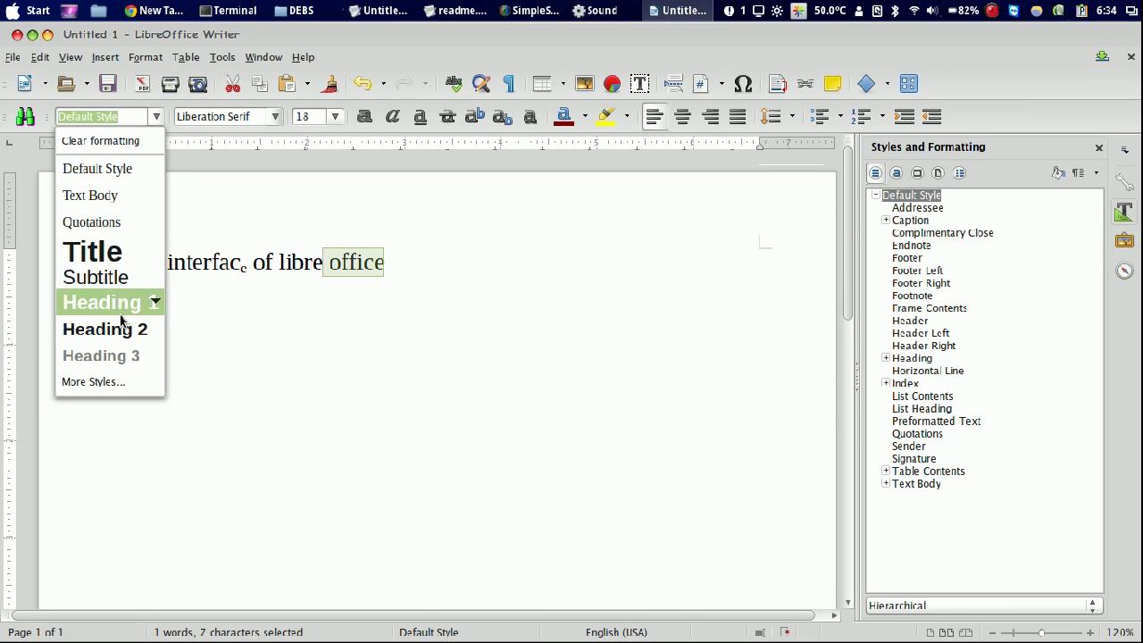
mouse_move(100, 140)
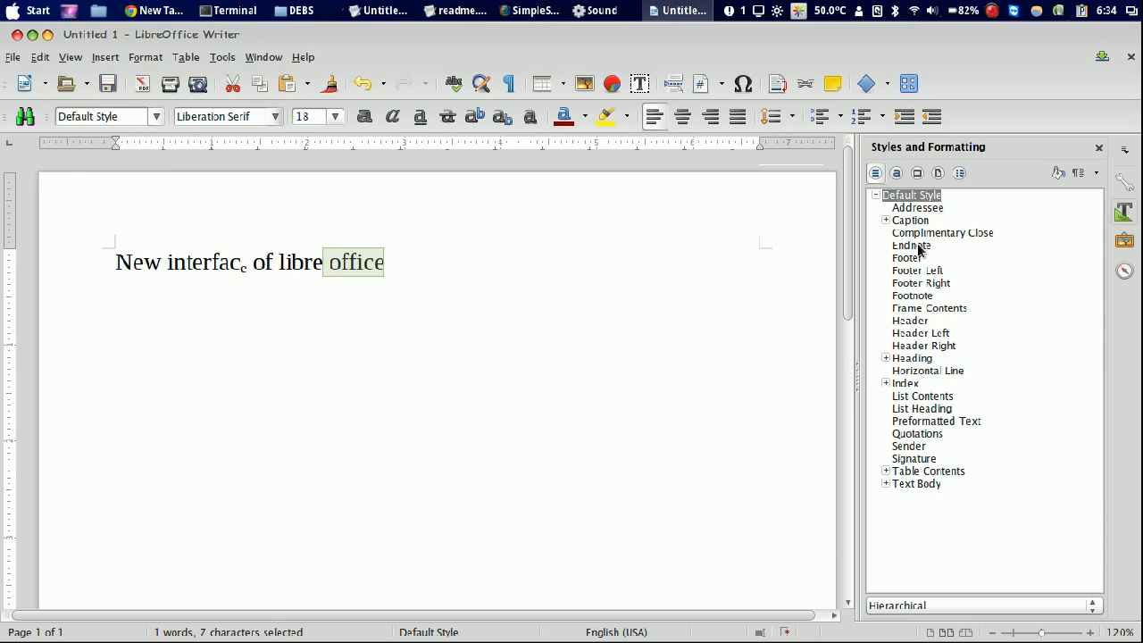
mouse_move(471, 336)
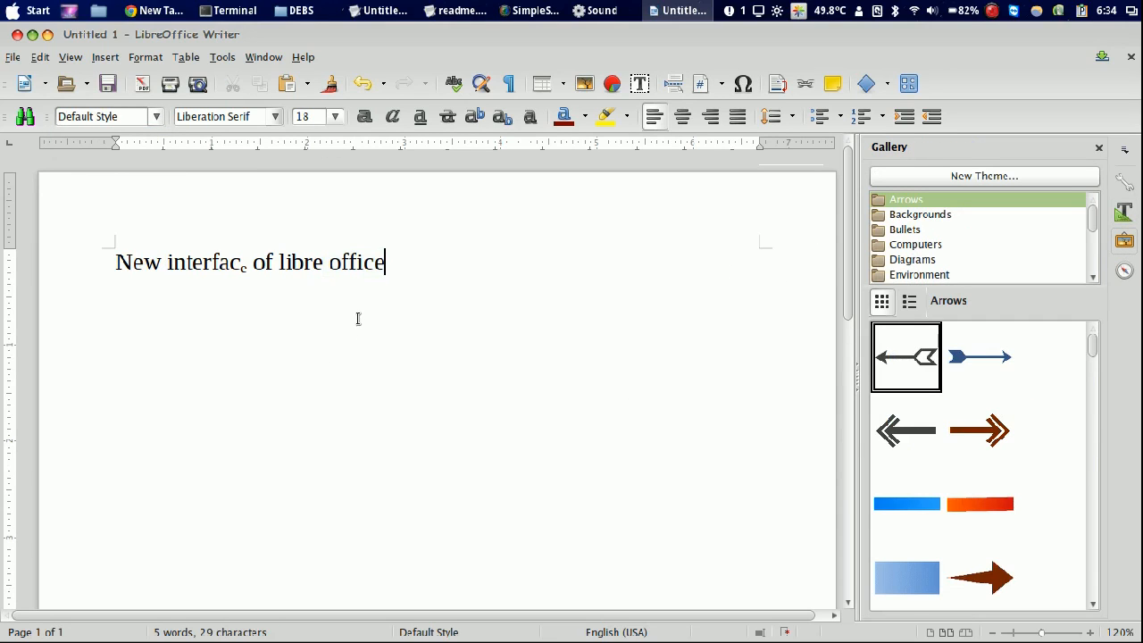
mouse_move(66, 84)
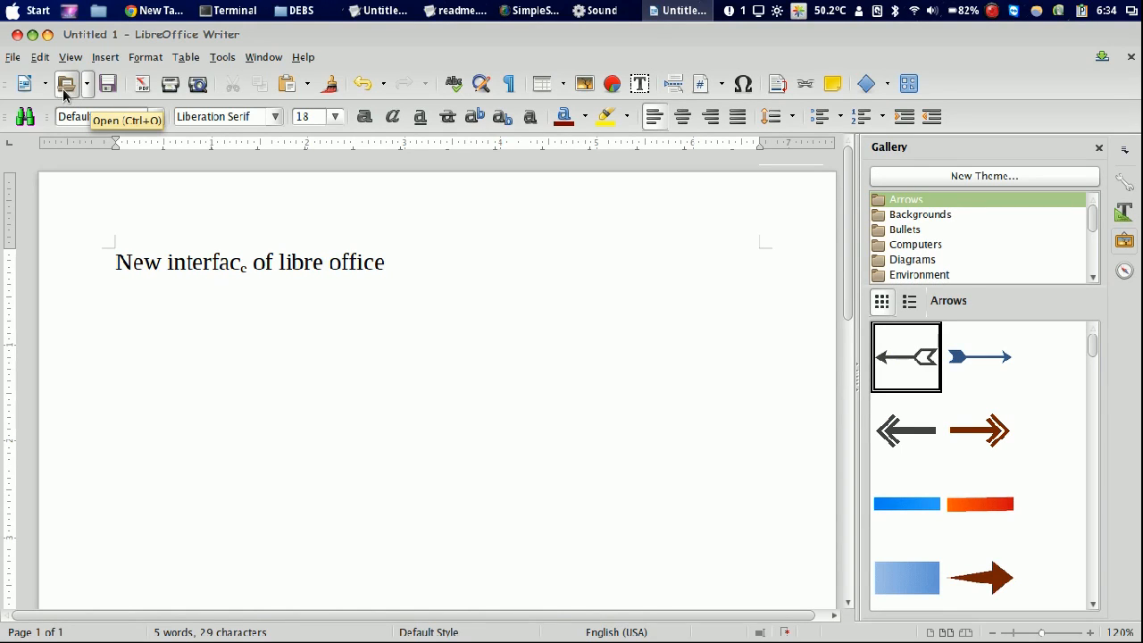
mouse_move(1033, 93)
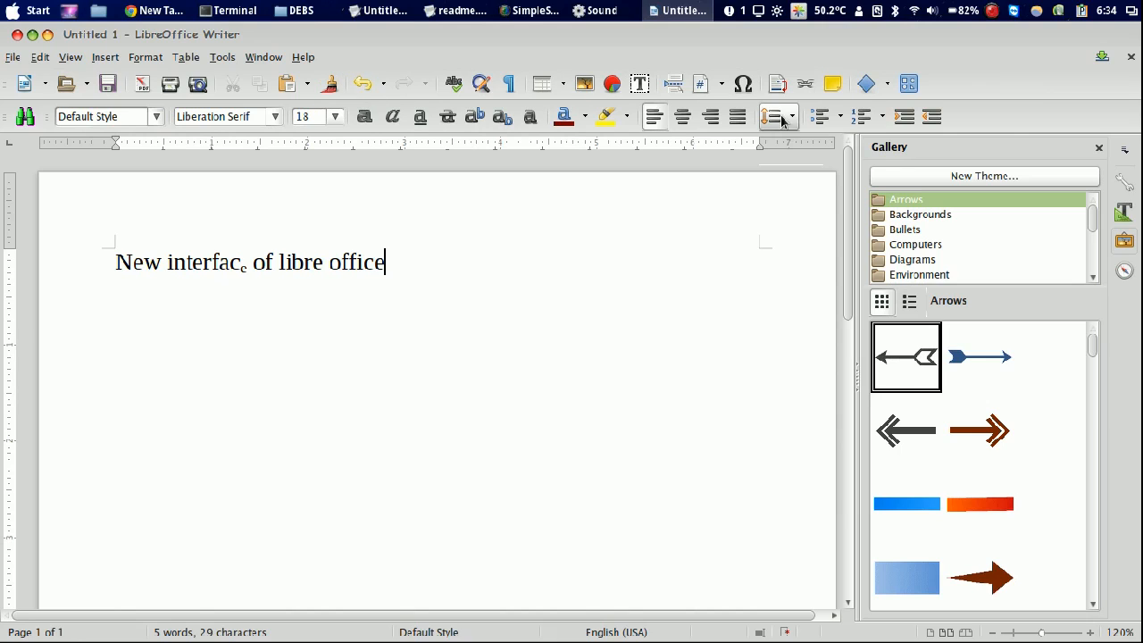
mouse_move(146, 55)
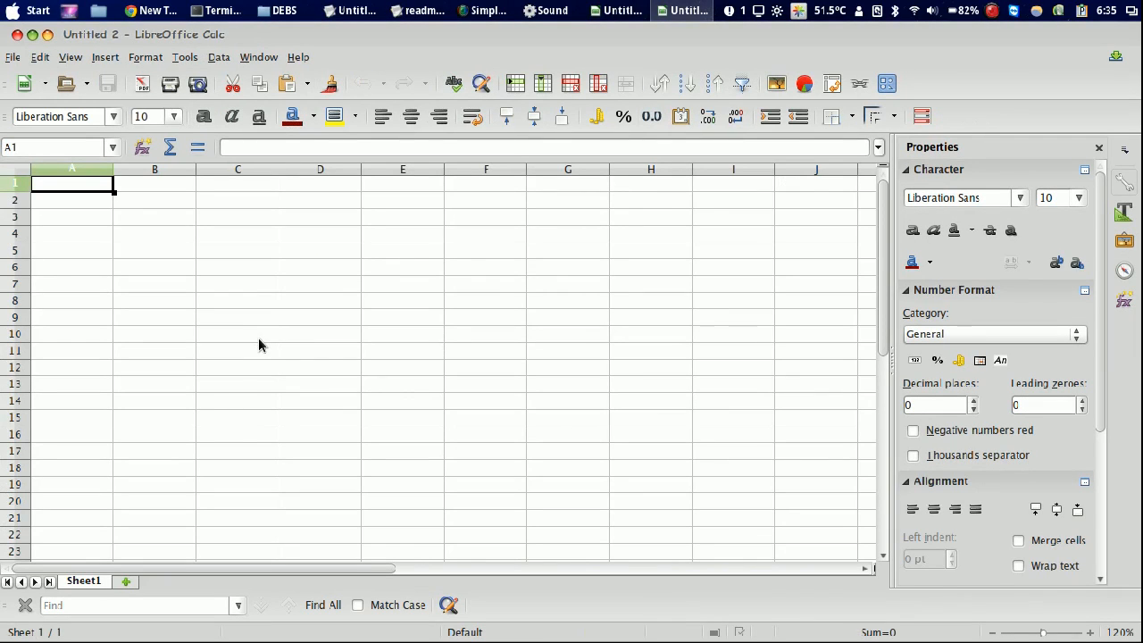
Select cells F9, C12, D8 and B10 in the blank Calc spreadsheet.
click(486, 318)
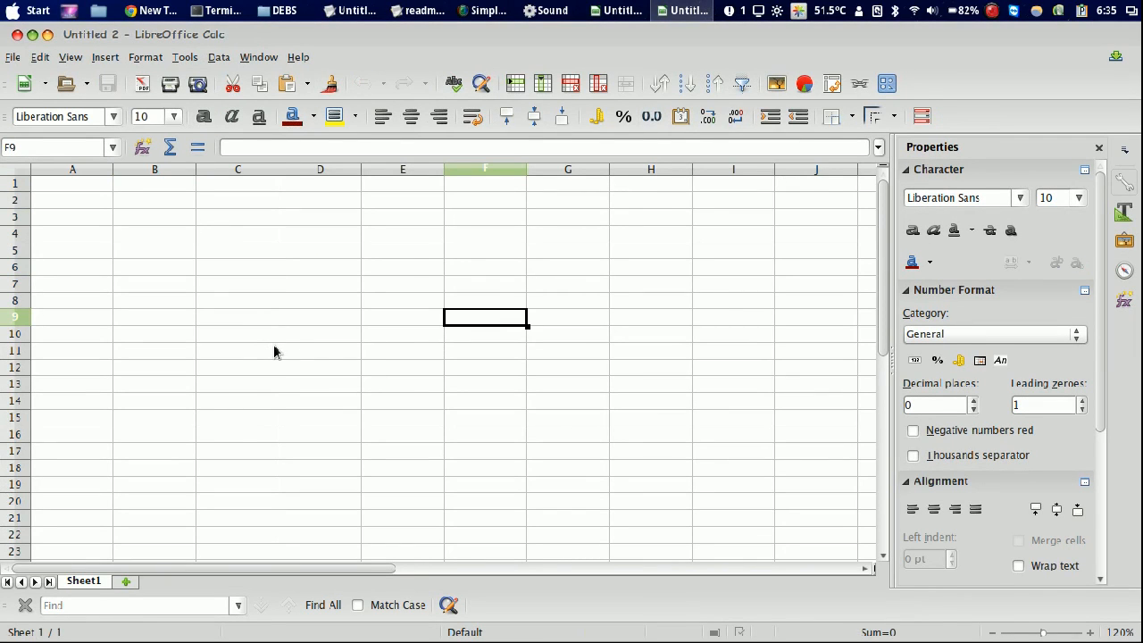
mouse_move(375, 341)
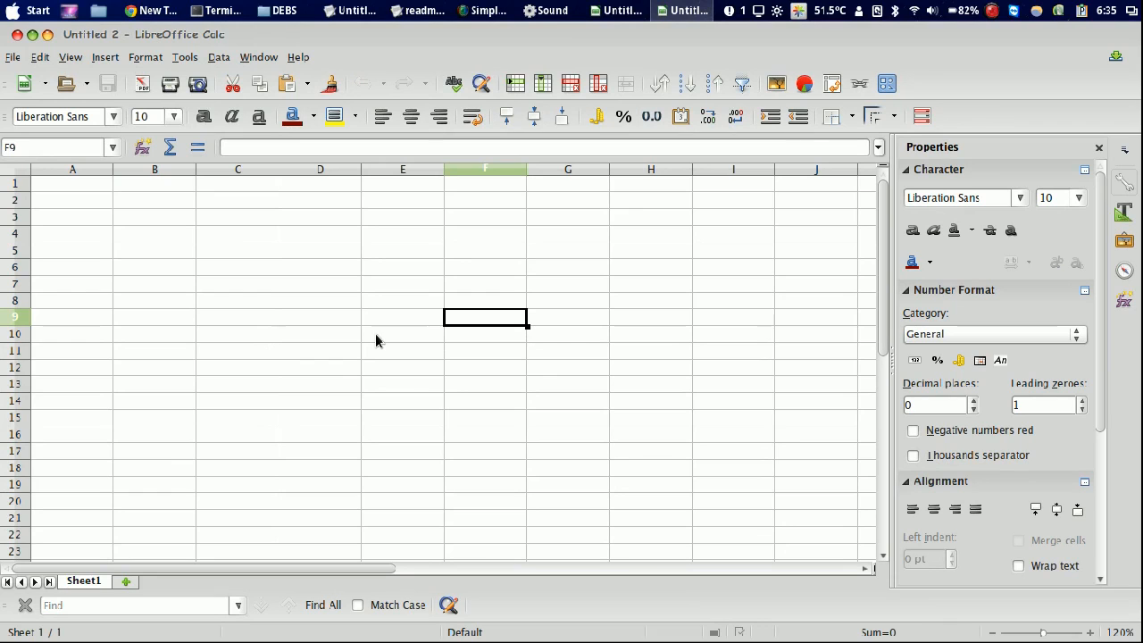
mouse_move(624, 116)
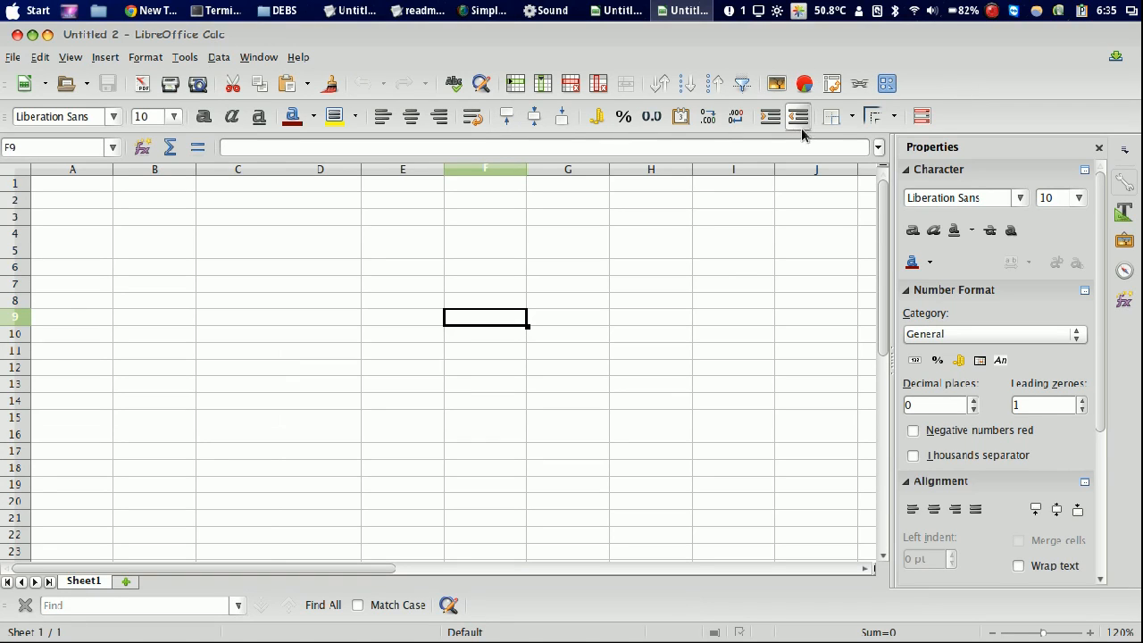
mouse_move(259, 409)
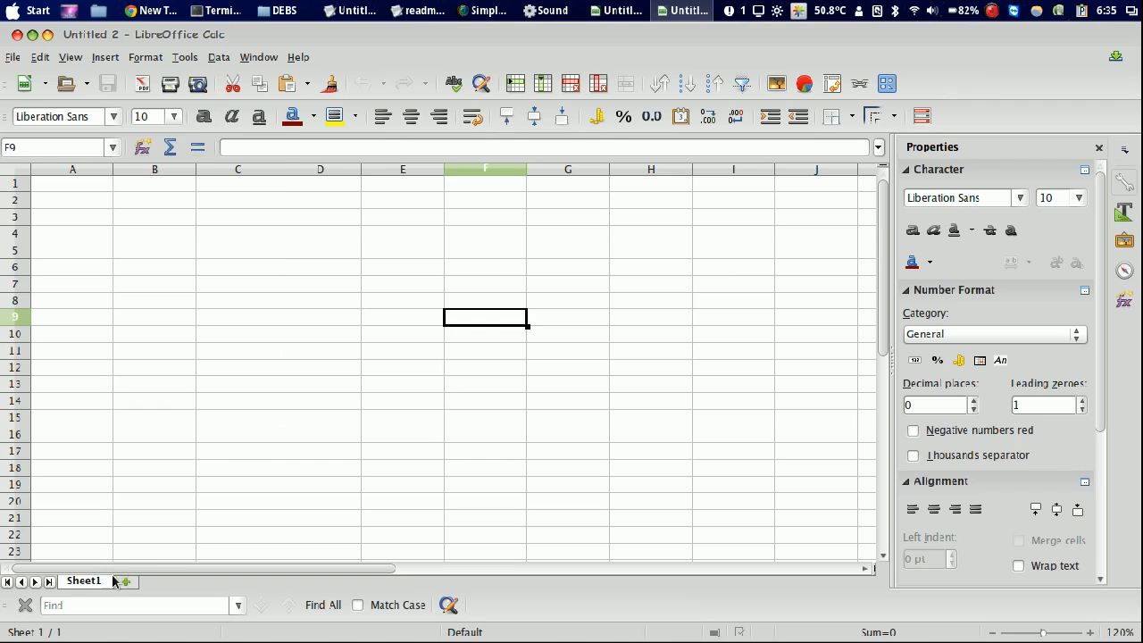
mouse_move(132, 466)
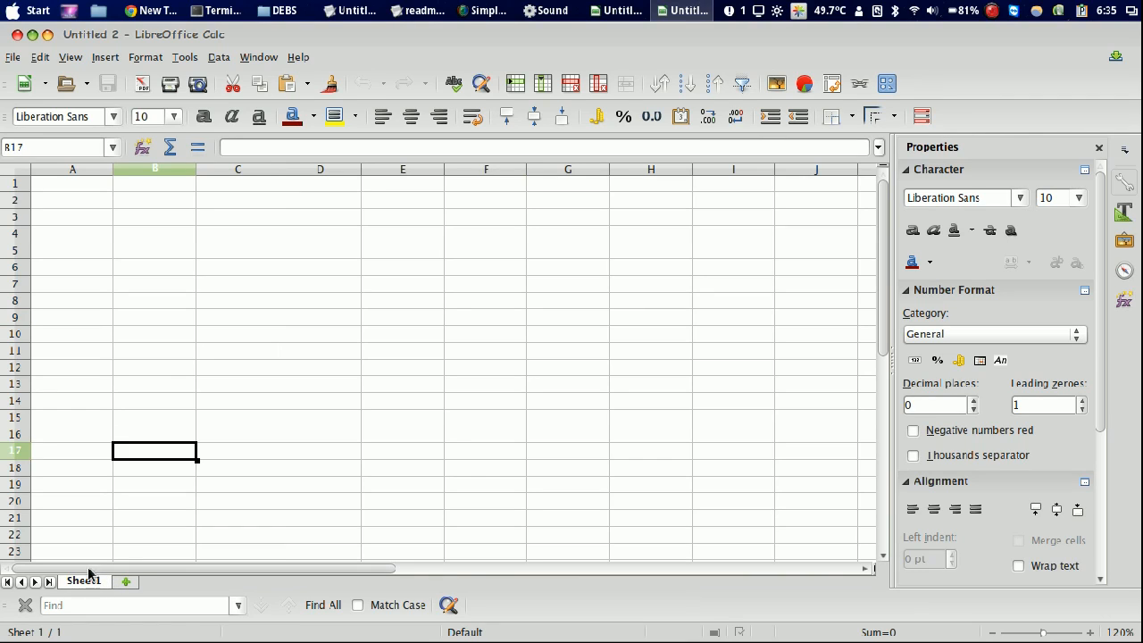
click(235, 368)
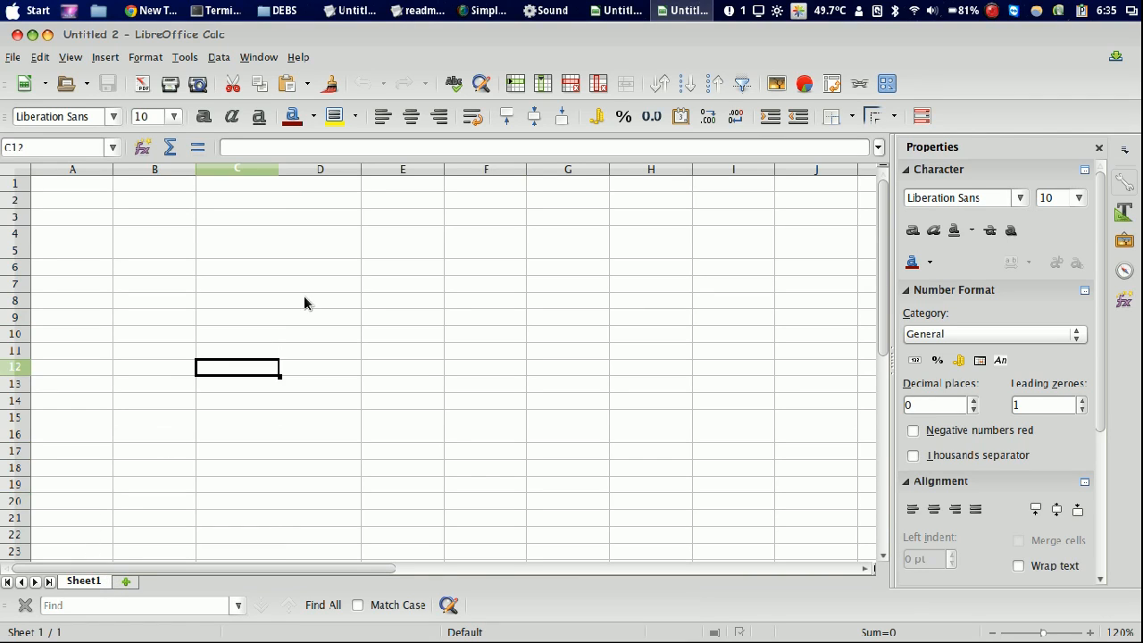
click(320, 300)
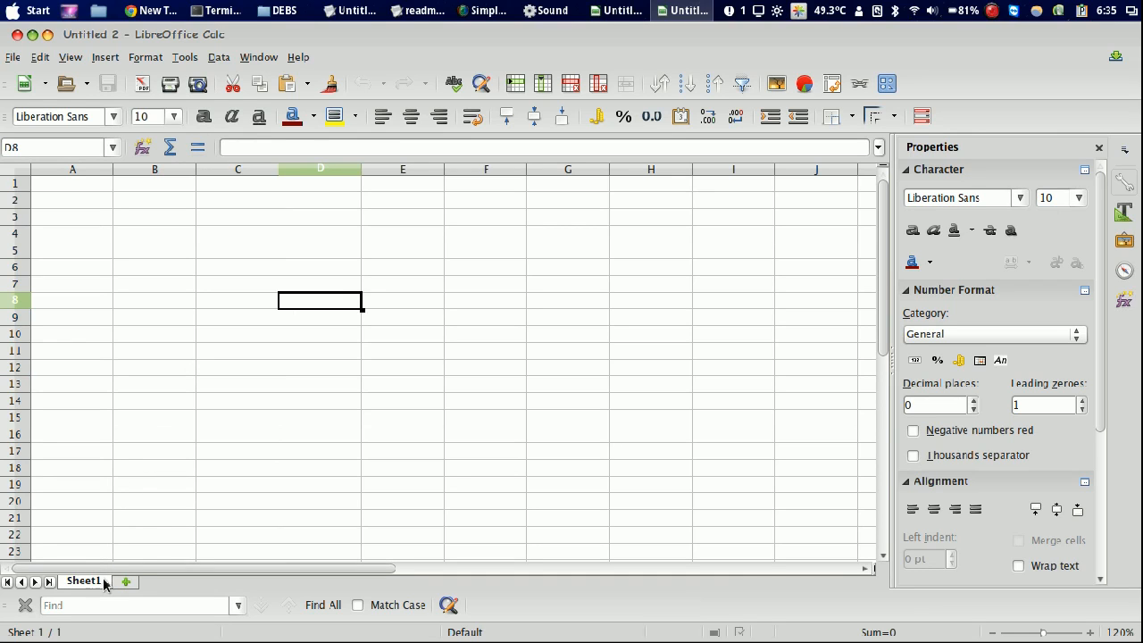
click(154, 334)
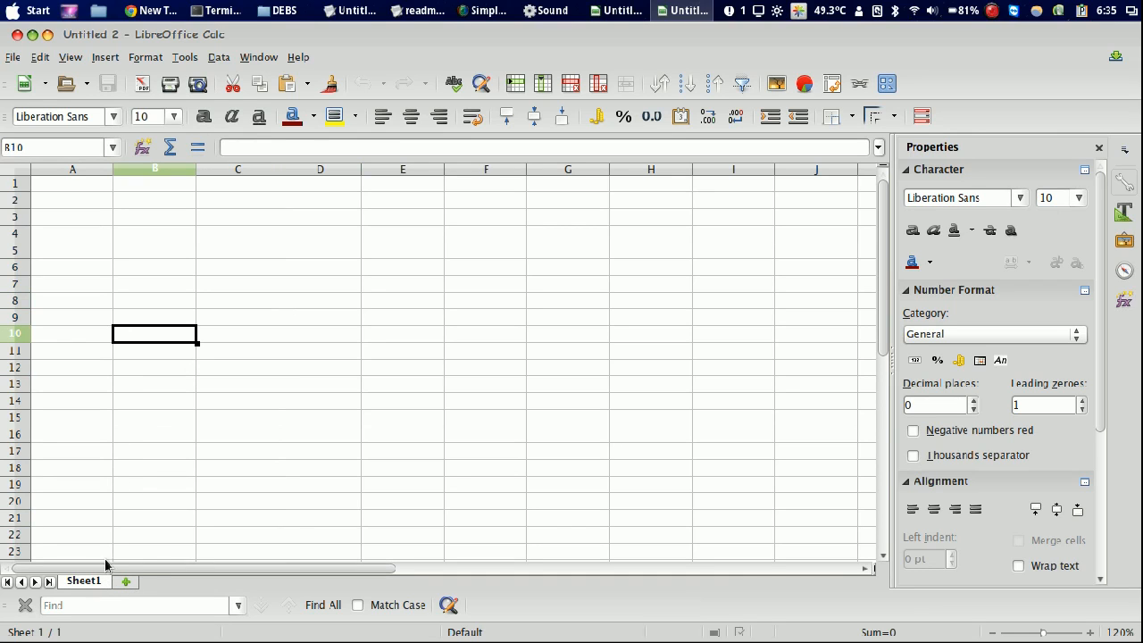
mouse_move(160, 521)
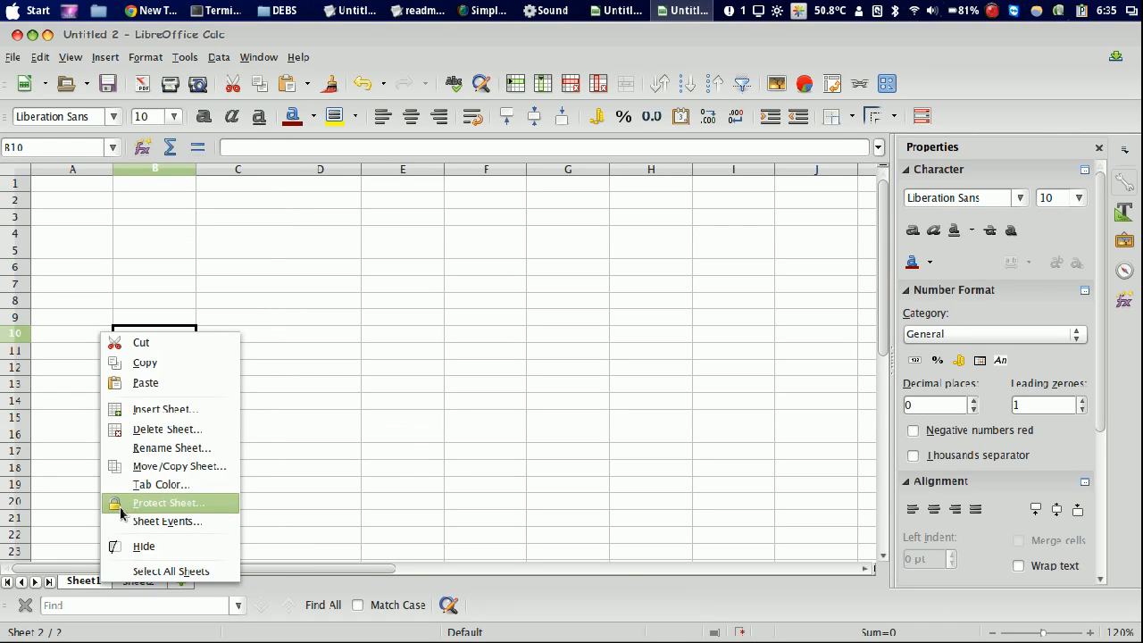
mouse_move(160, 485)
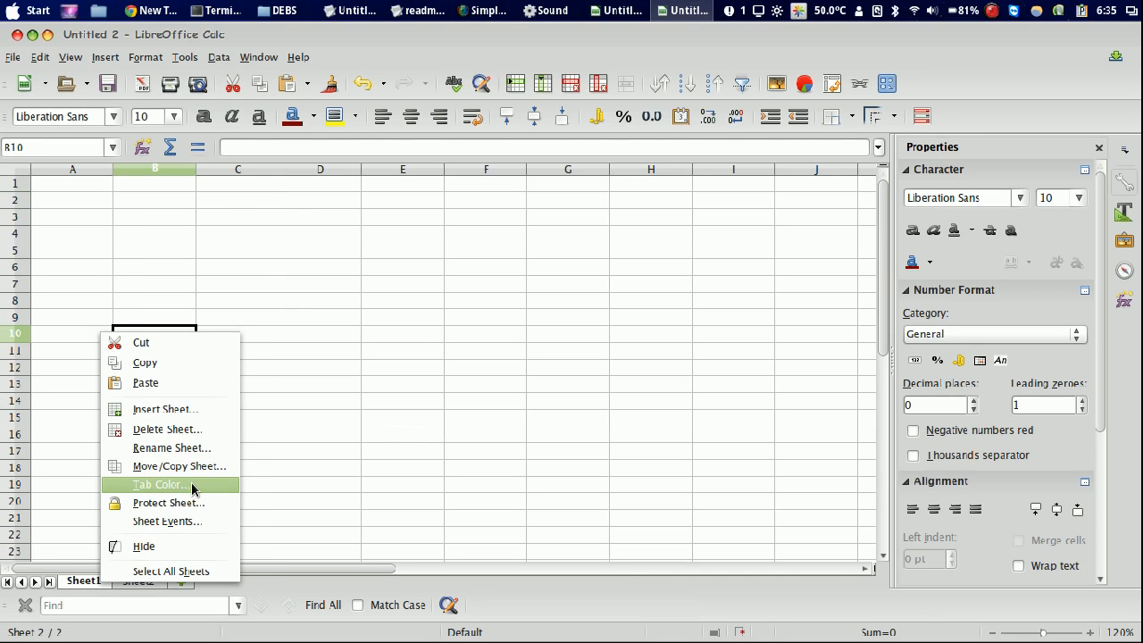
Colour Sheet1's tab orange and set a tab colour for Sheet2 too.
click(161, 485)
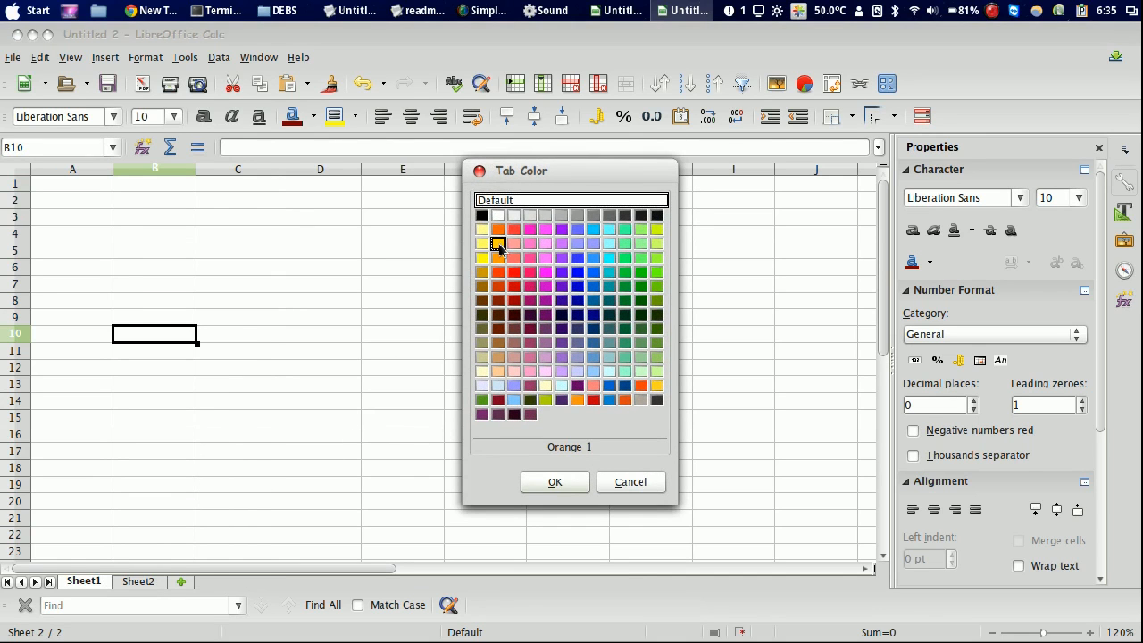
click(554, 482)
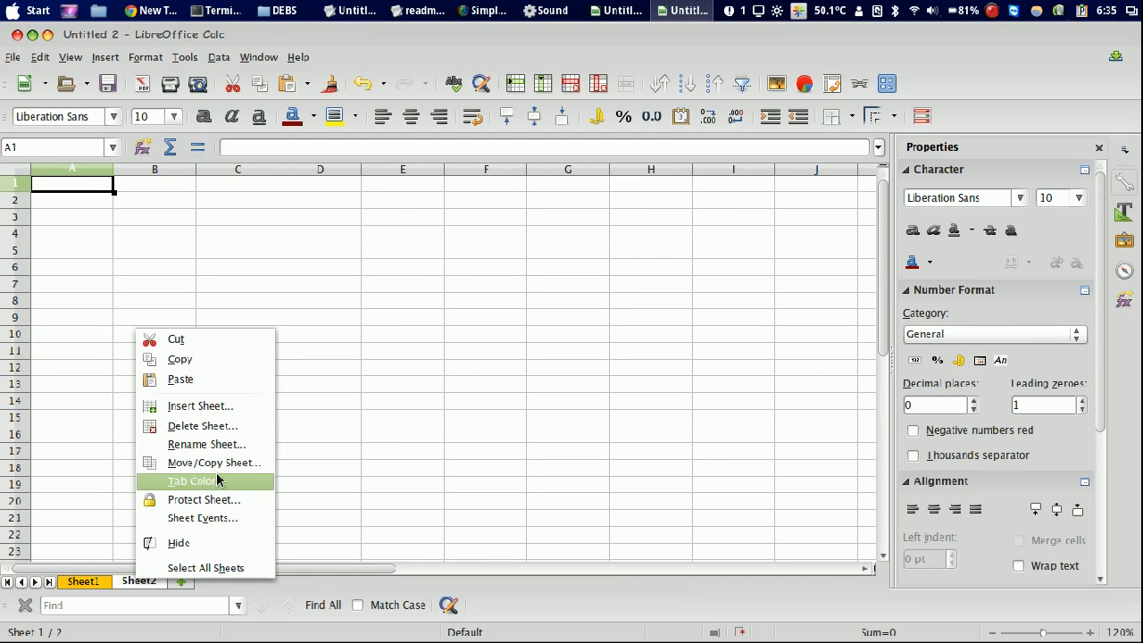
click(193, 480)
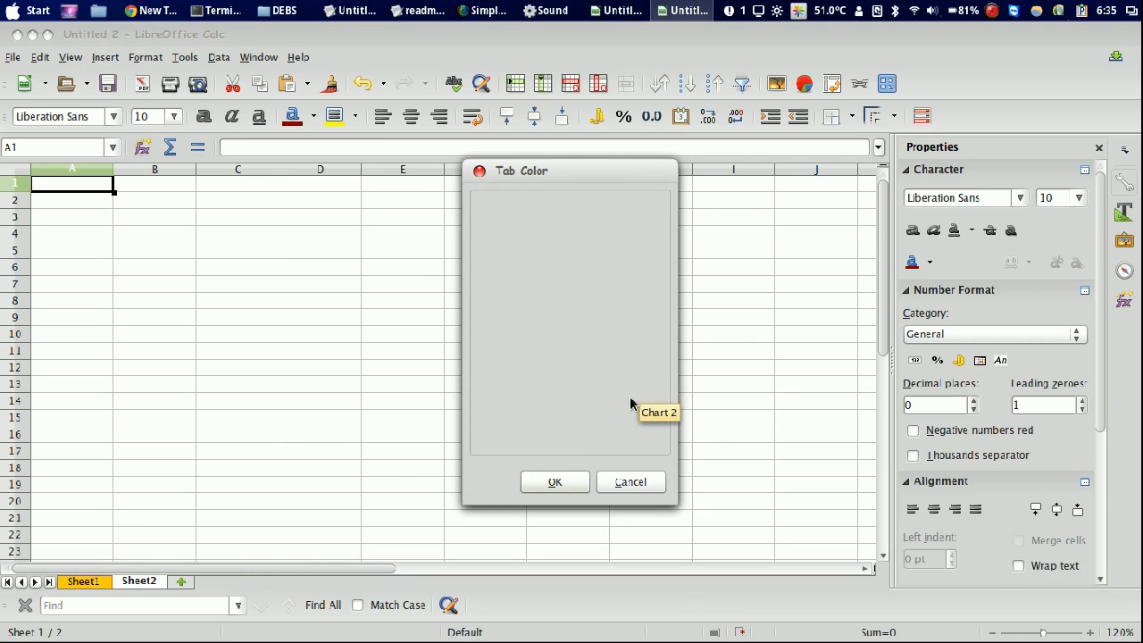
click(631, 482)
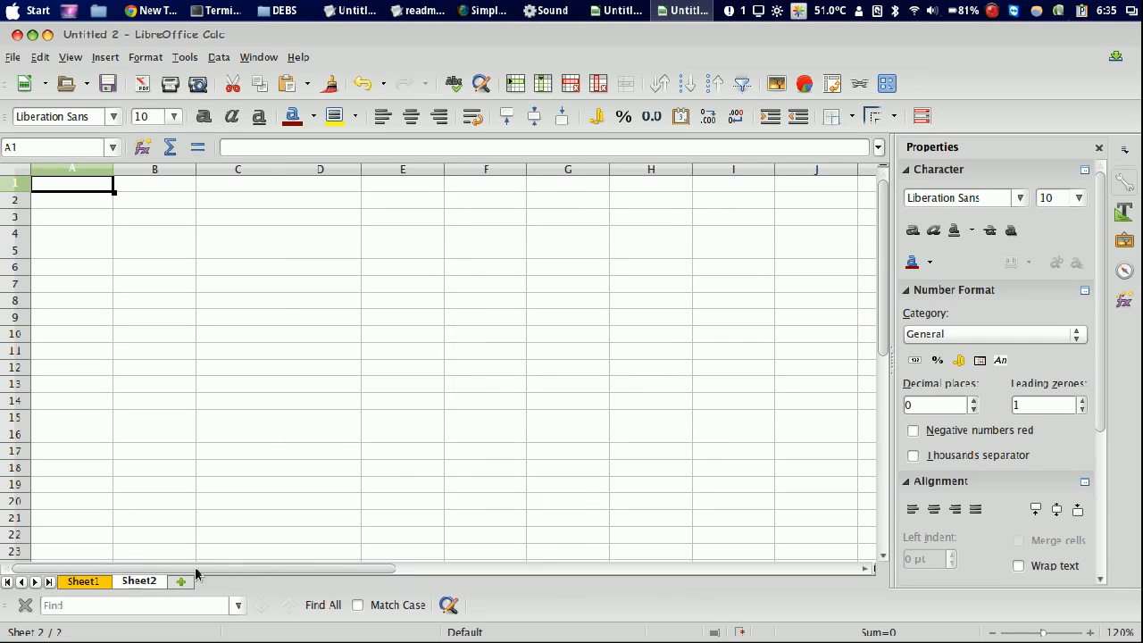
mouse_move(183, 586)
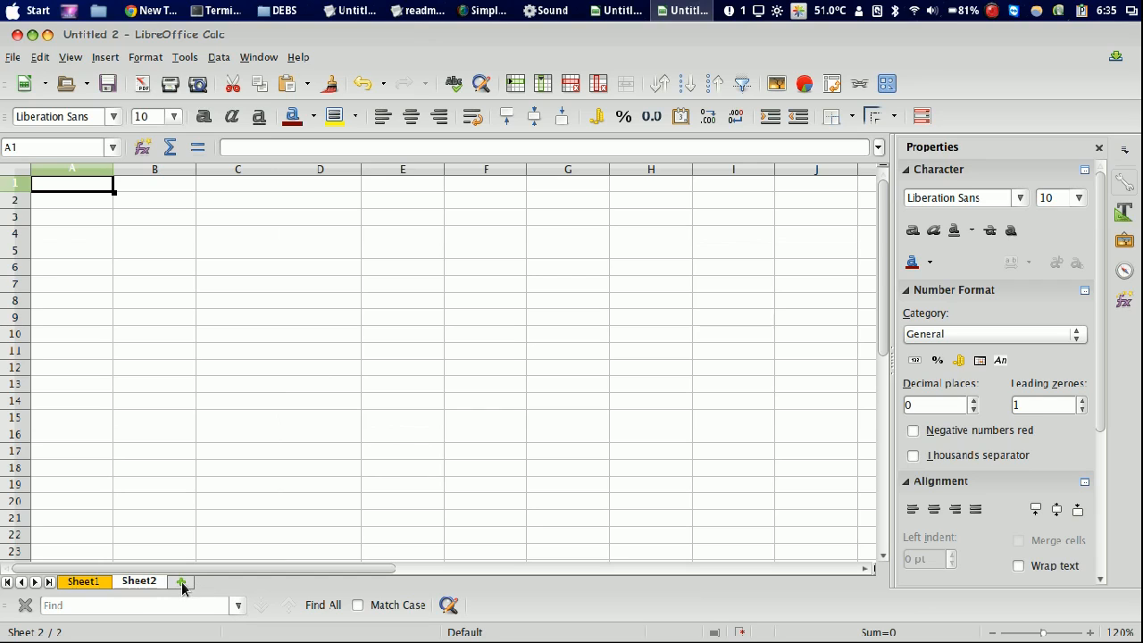
mouse_move(189, 589)
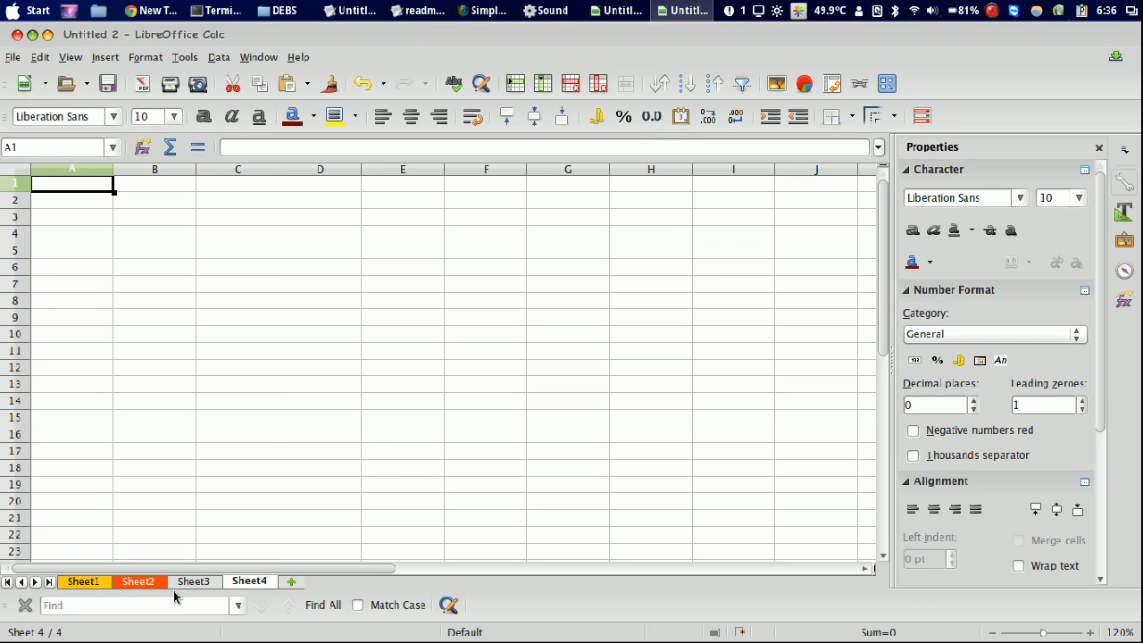
mouse_move(348, 335)
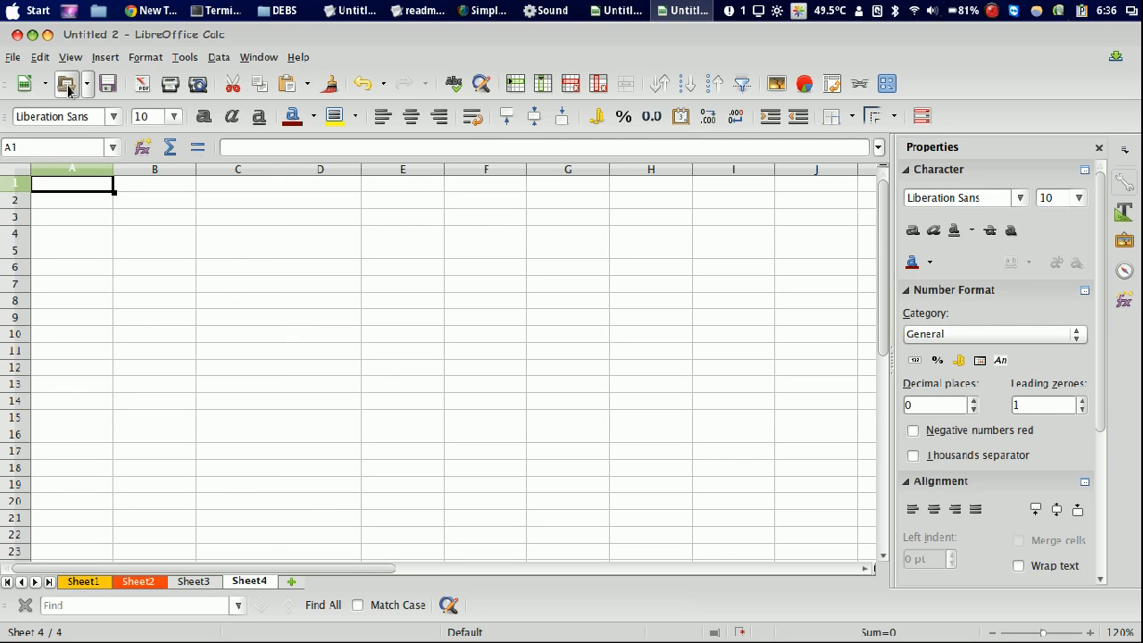
Create a new Impress presentation from the New list and leave the title placeholder empty.
click(44, 84)
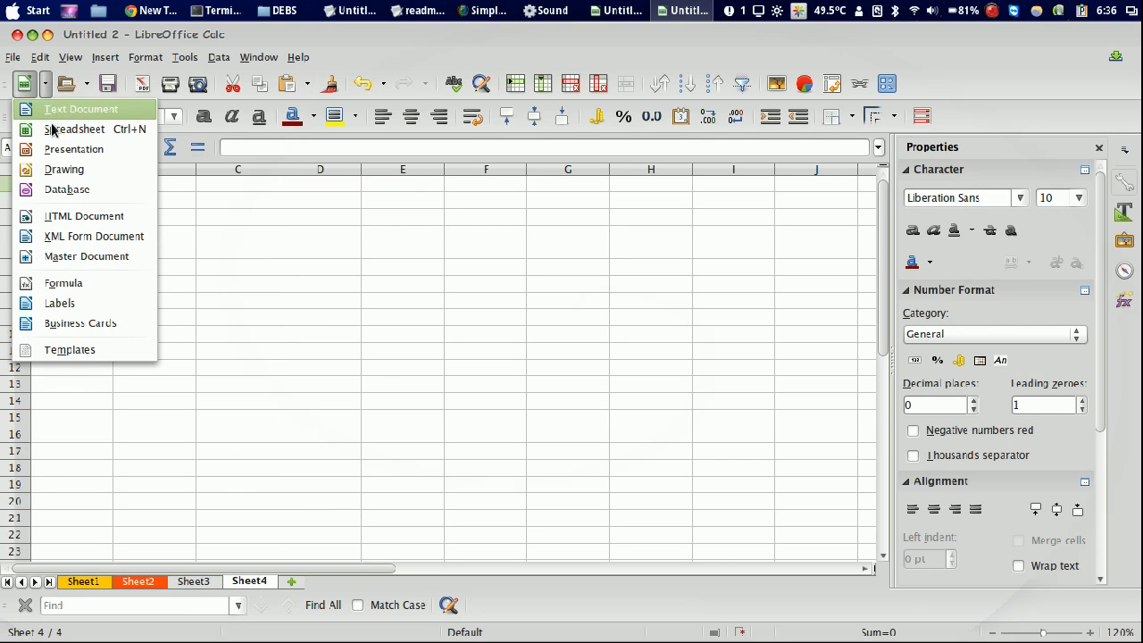
click(515, 286)
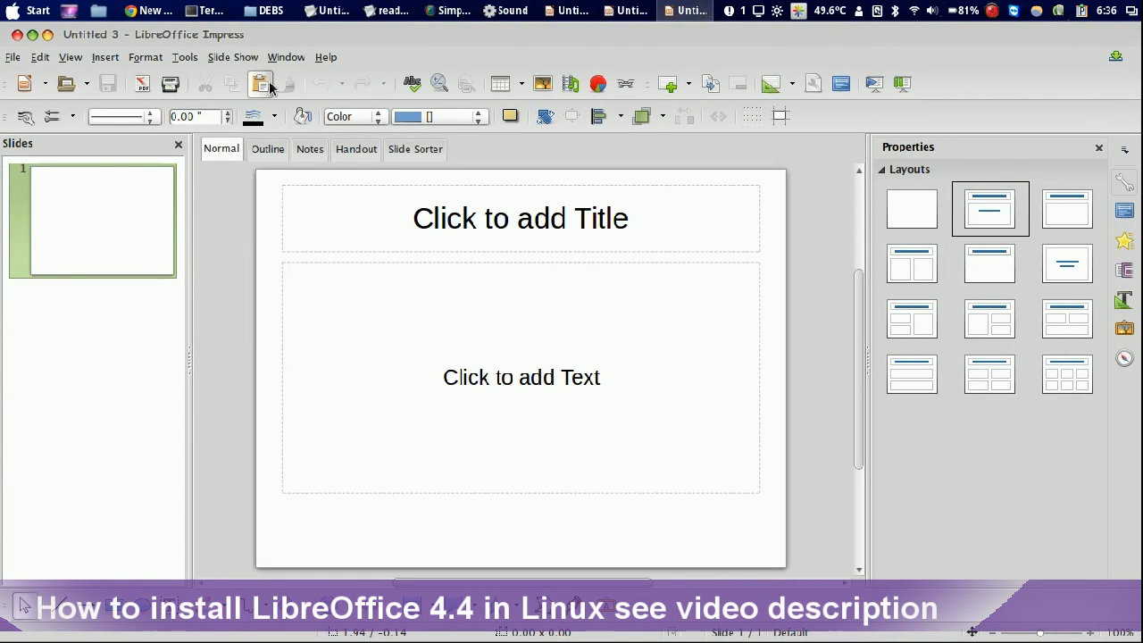
mouse_move(349, 275)
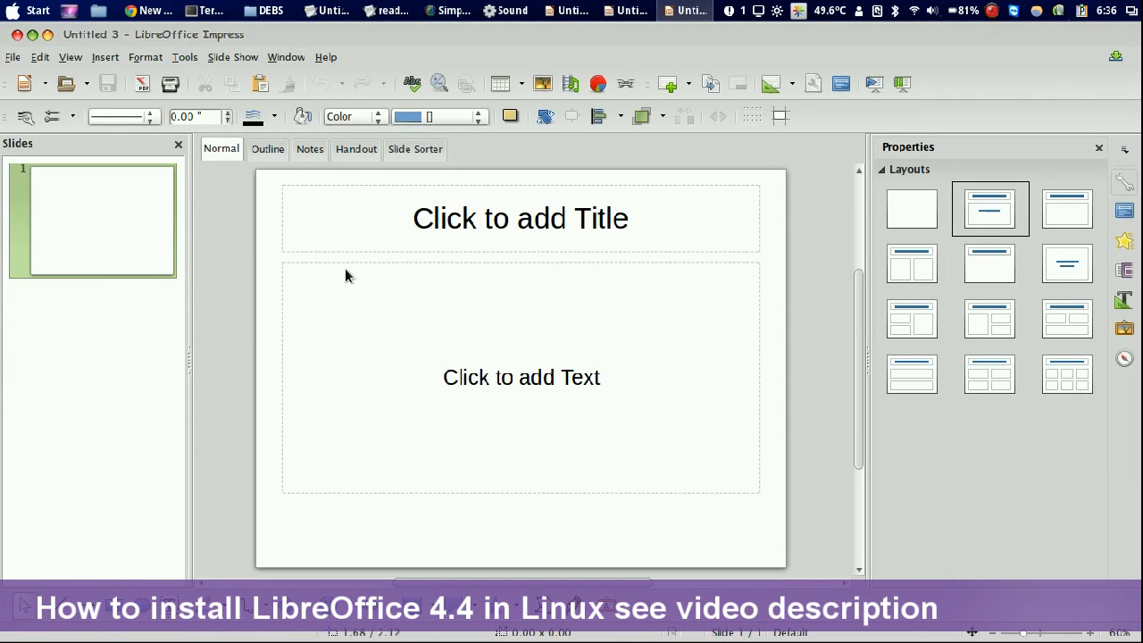
click(522, 218)
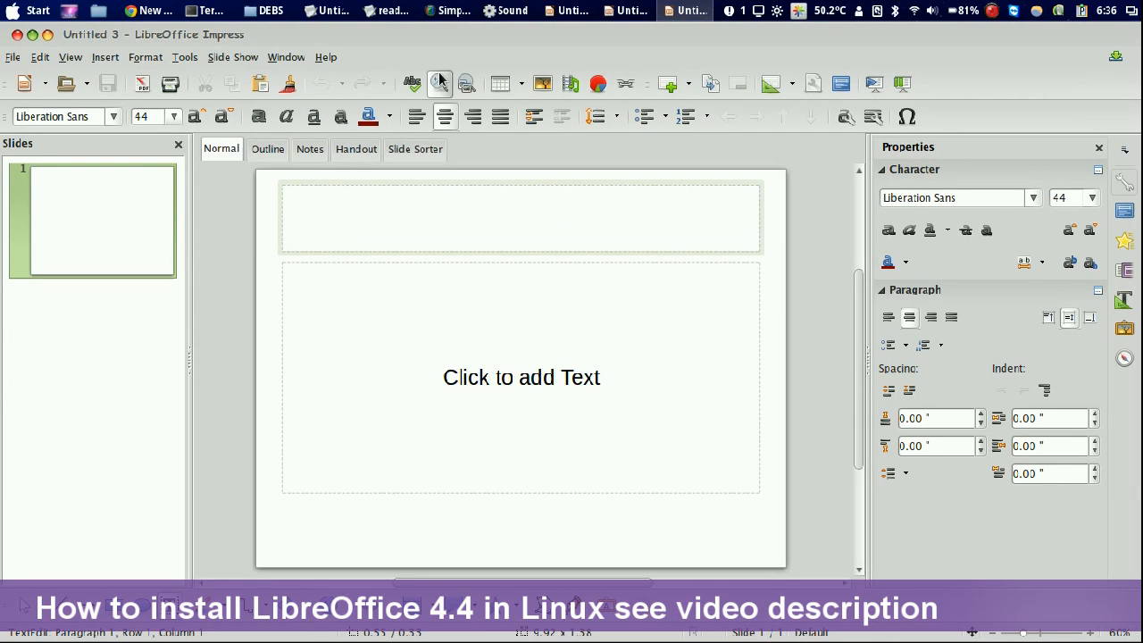
click(522, 217)
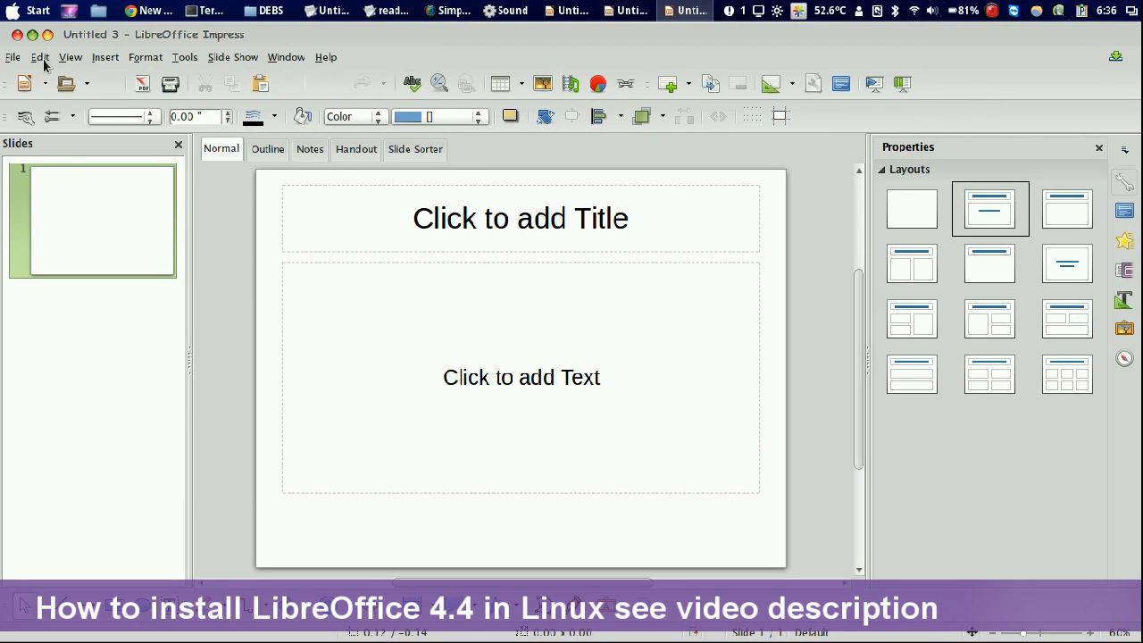
click(70, 56)
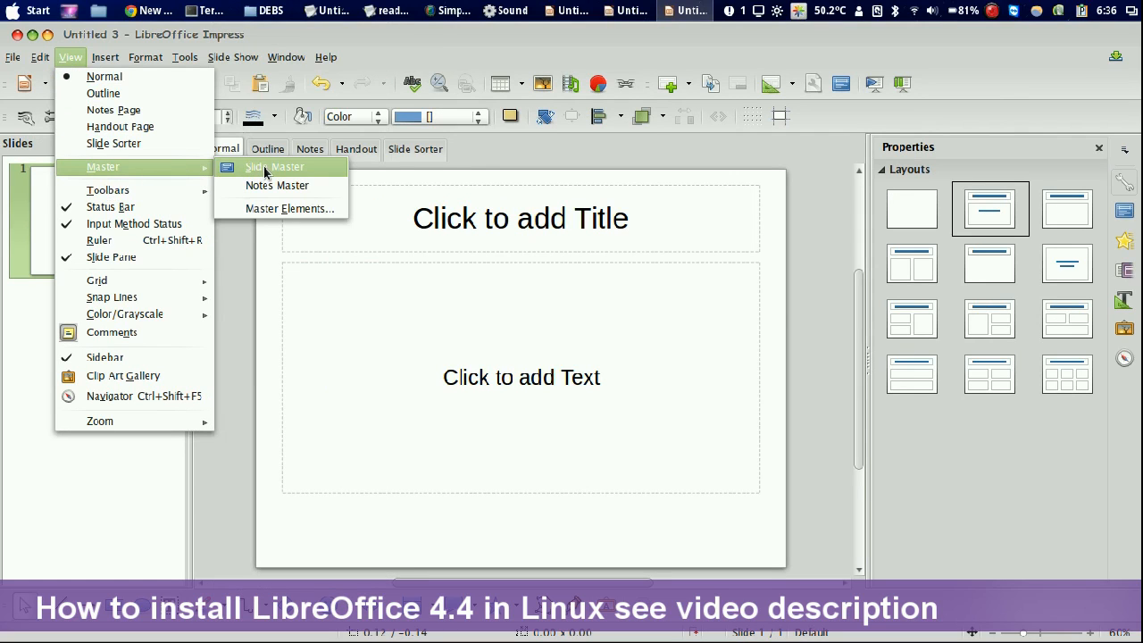
Switch Impress into Slide Master editing view.
click(275, 167)
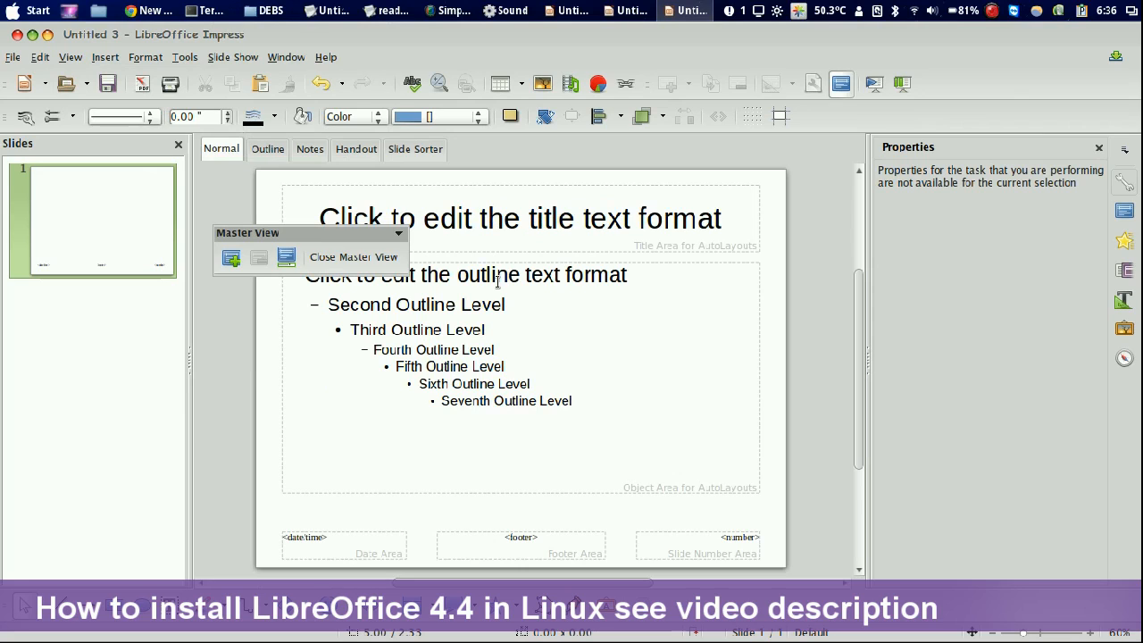
mouse_move(286, 258)
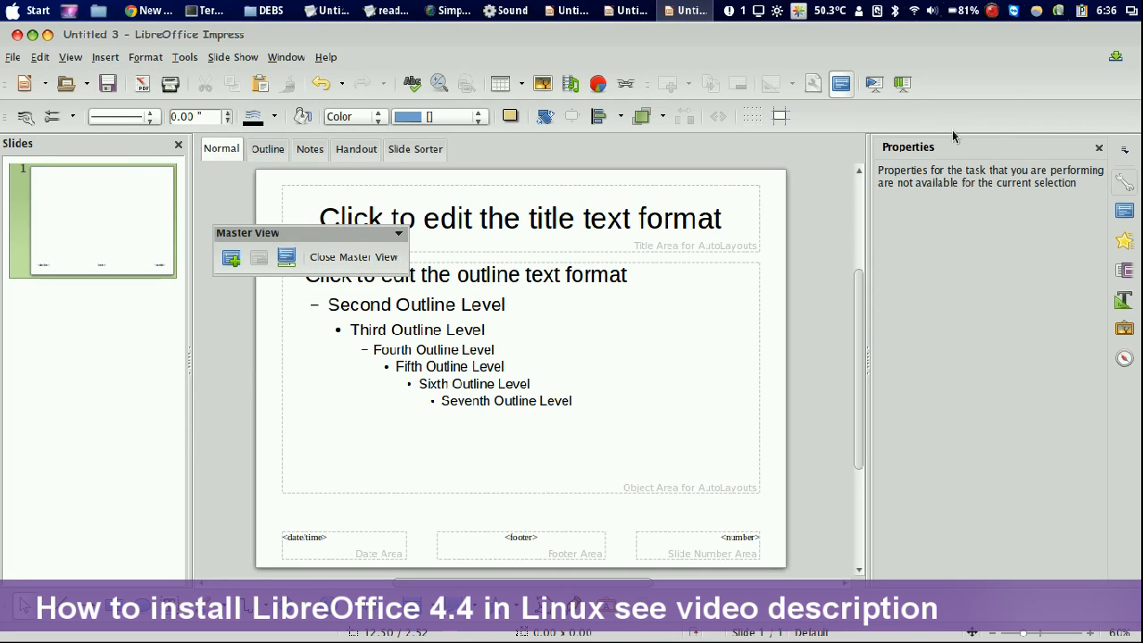
mouse_move(44, 43)
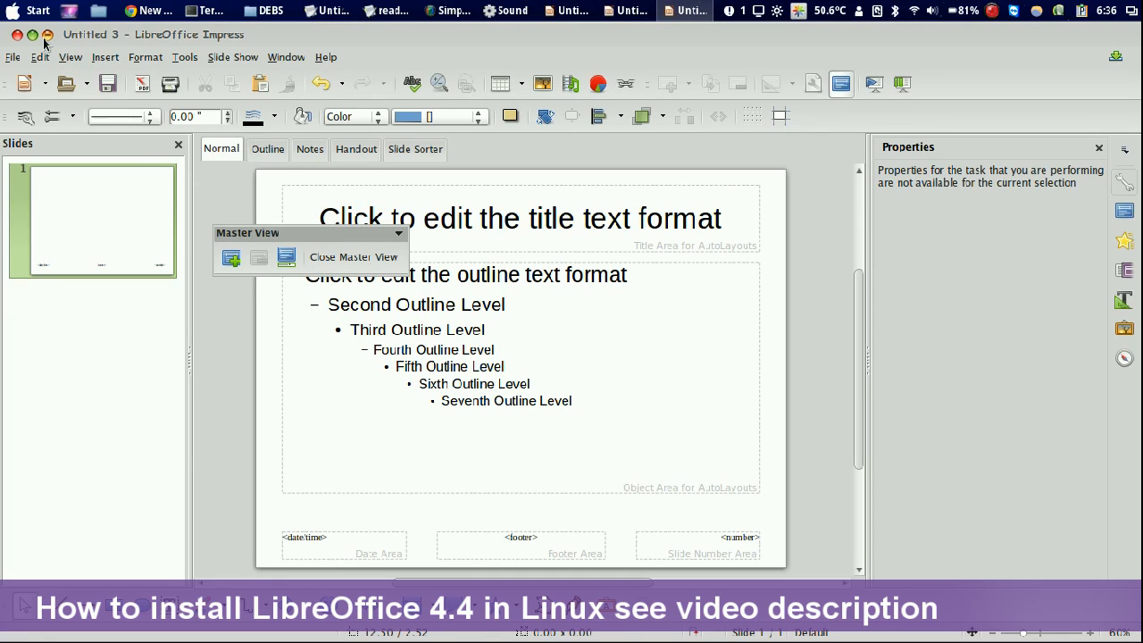
Start a new blank Draw drawing (Untitled 4) from the New document list.
click(43, 84)
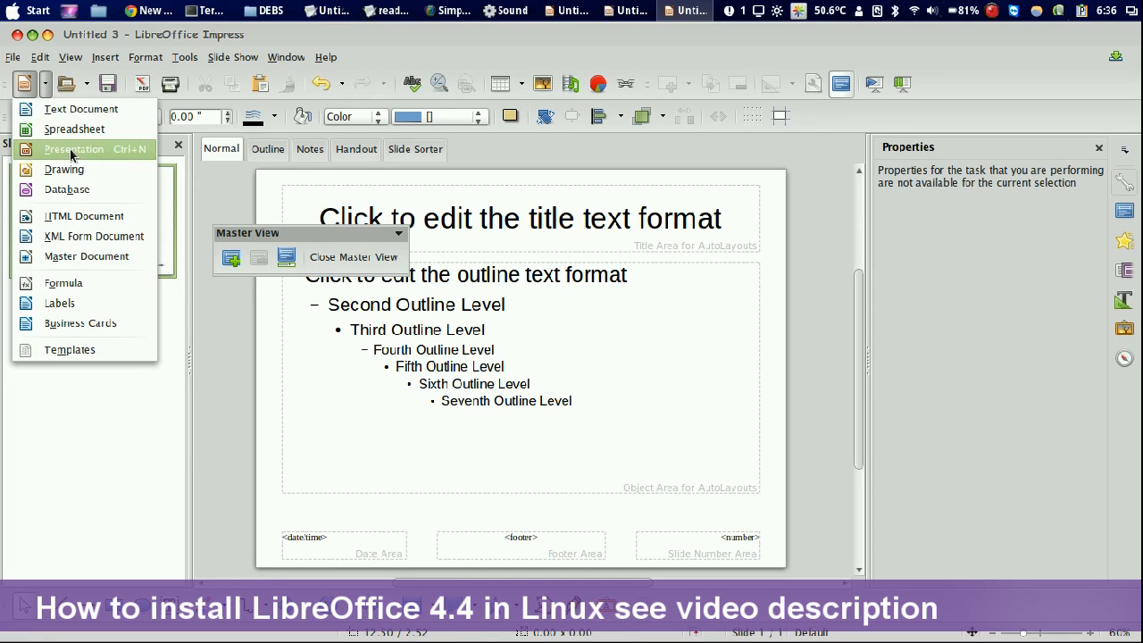
mouse_move(72, 190)
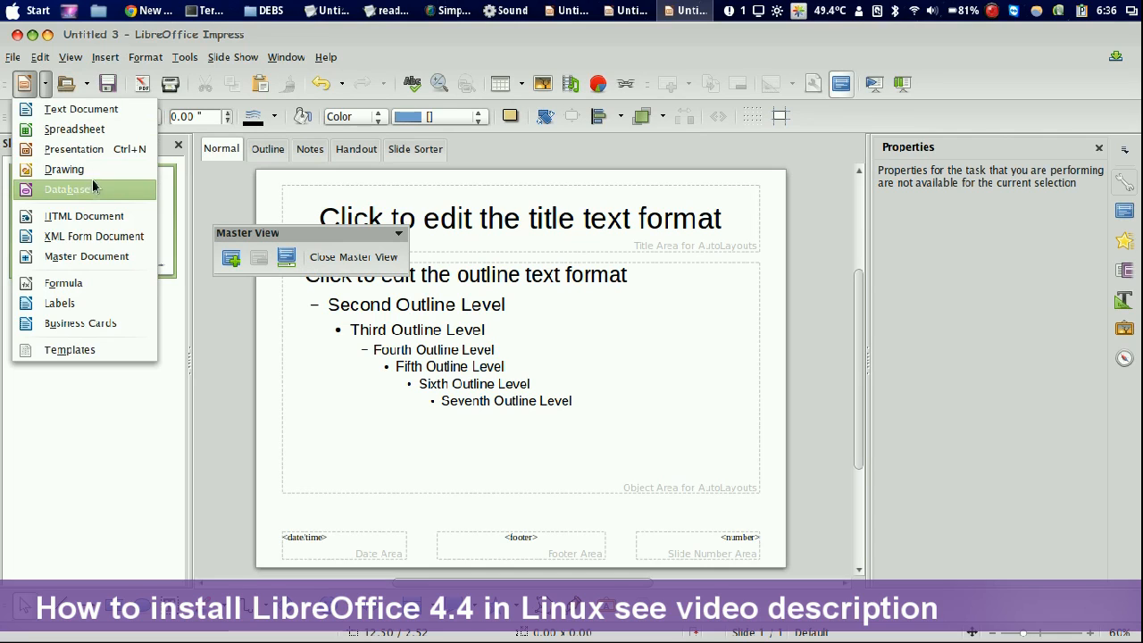
click(65, 168)
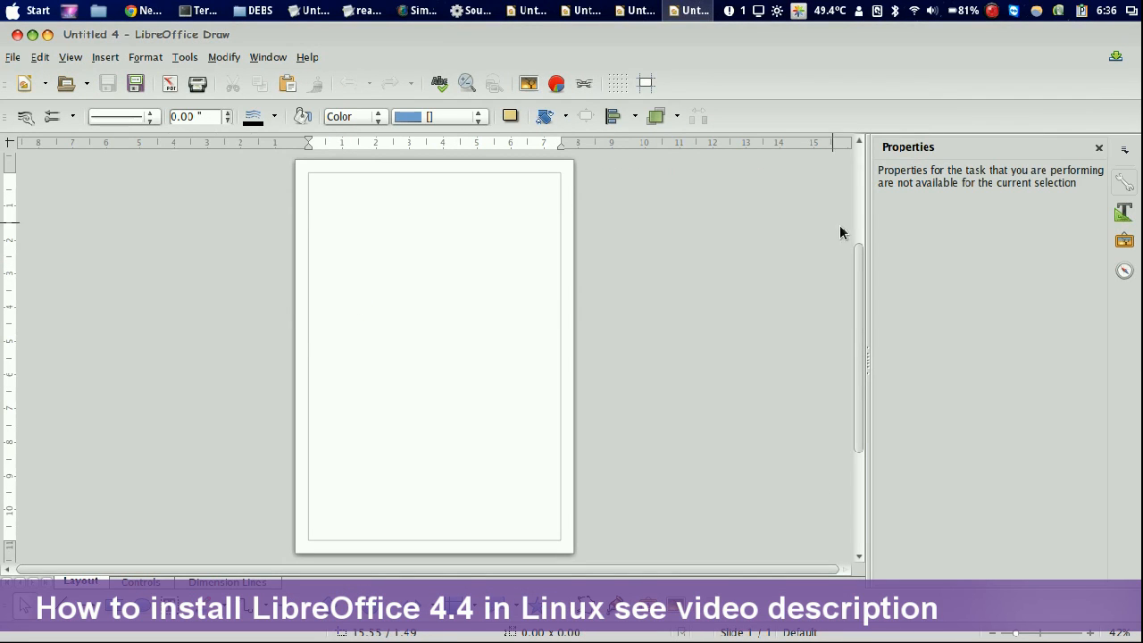
click(1100, 146)
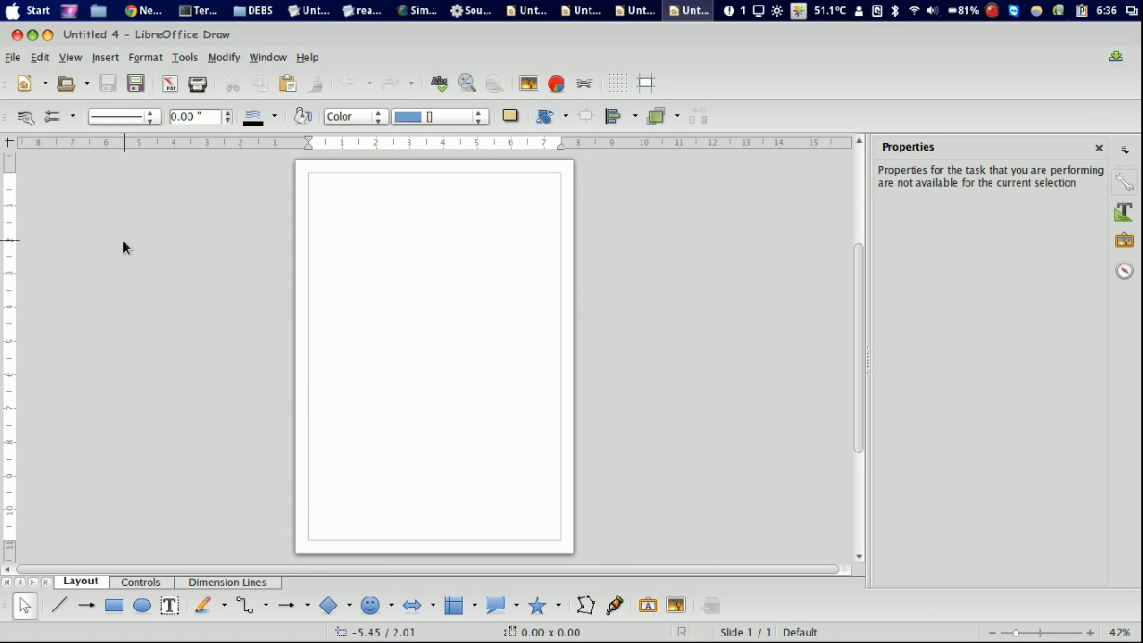
mouse_move(115, 561)
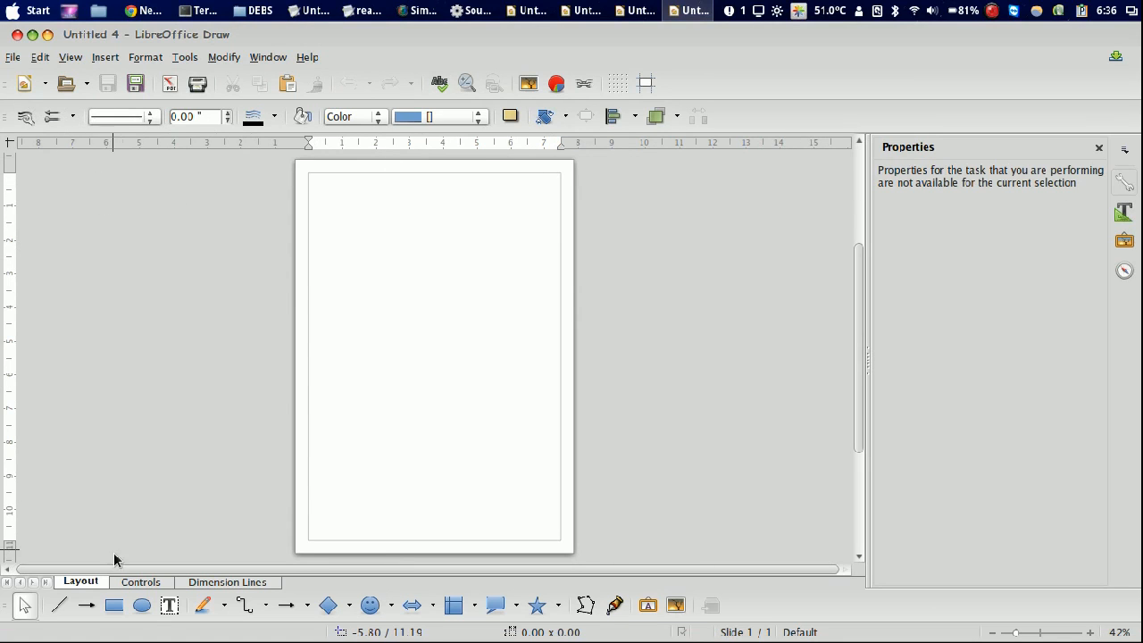
Draw a blue rectangle at top left and a blue ellipse lower right, then deselect.
drag(329, 265, 379, 284)
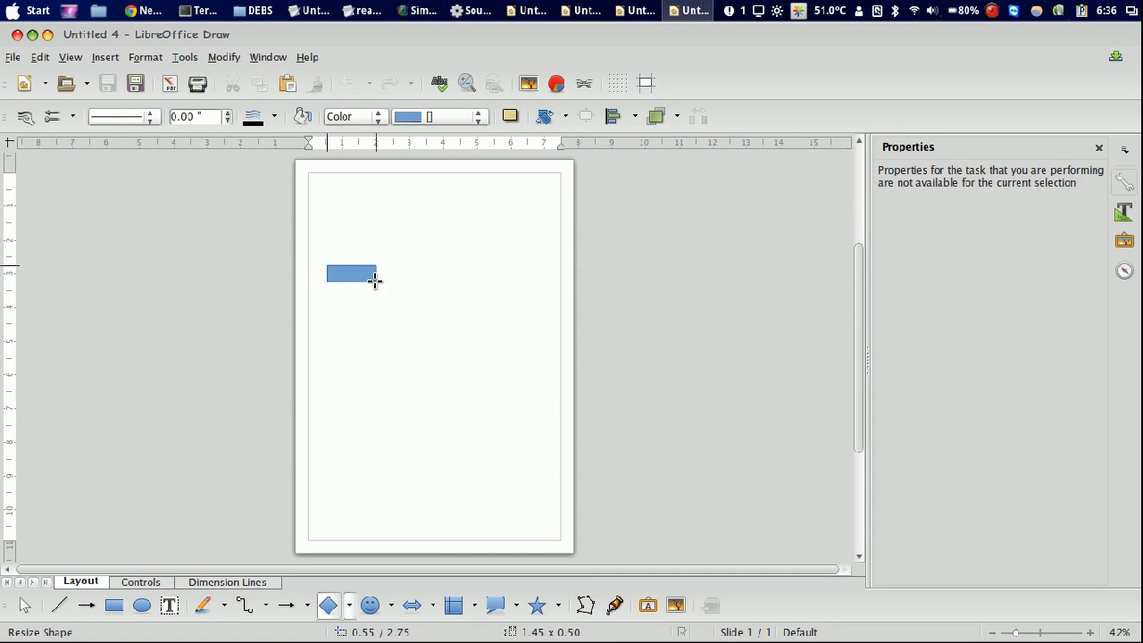
click(354, 282)
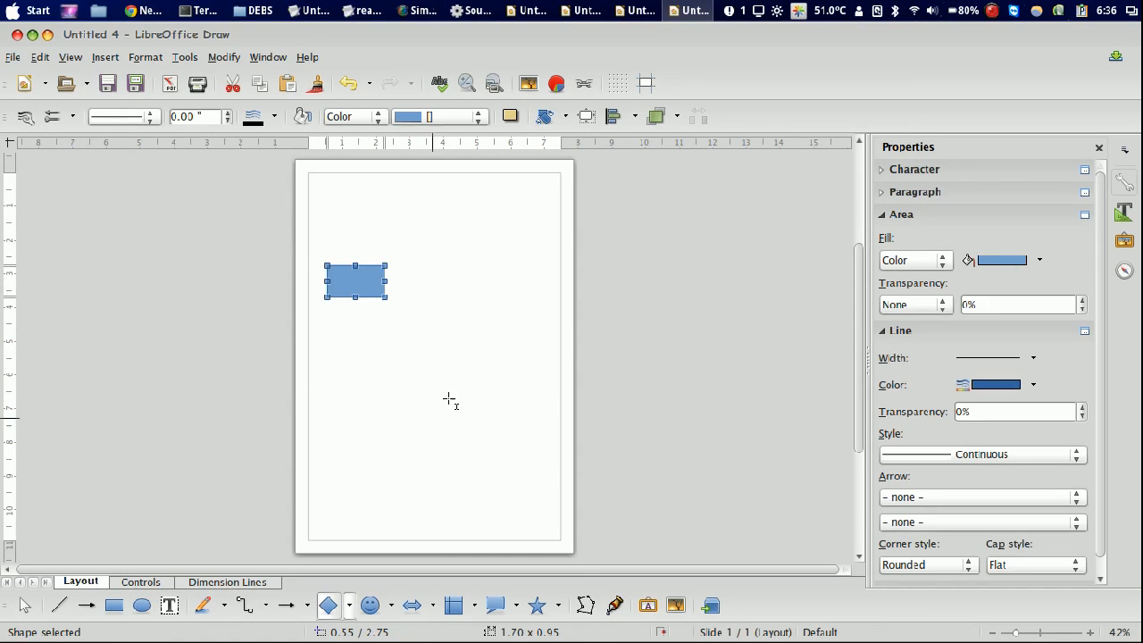
drag(474, 339, 521, 384)
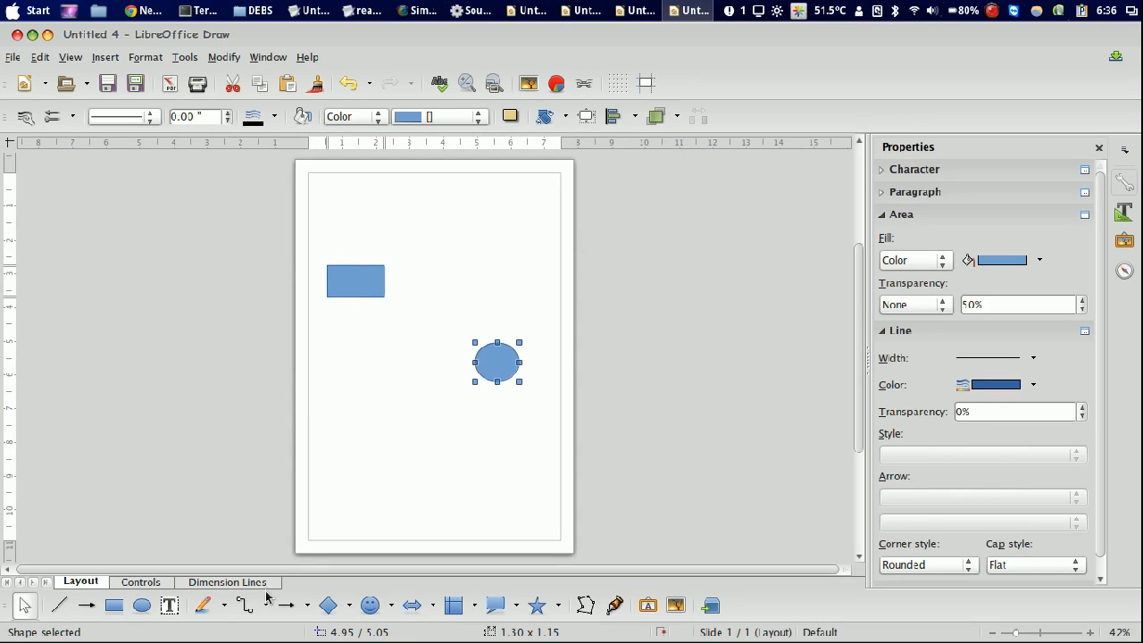
click(385, 387)
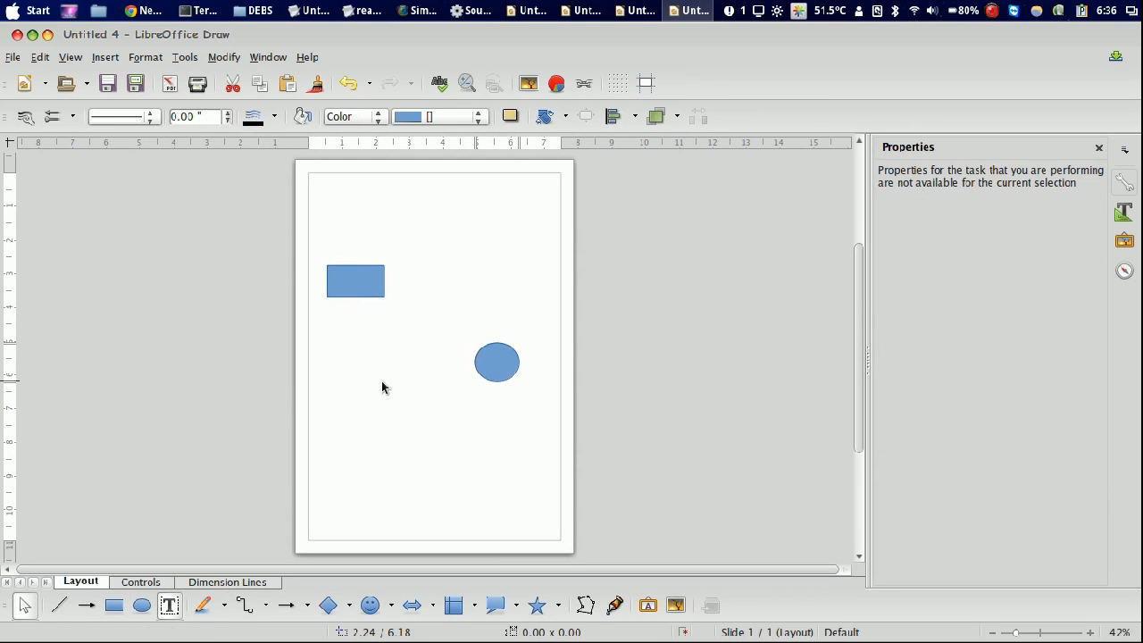